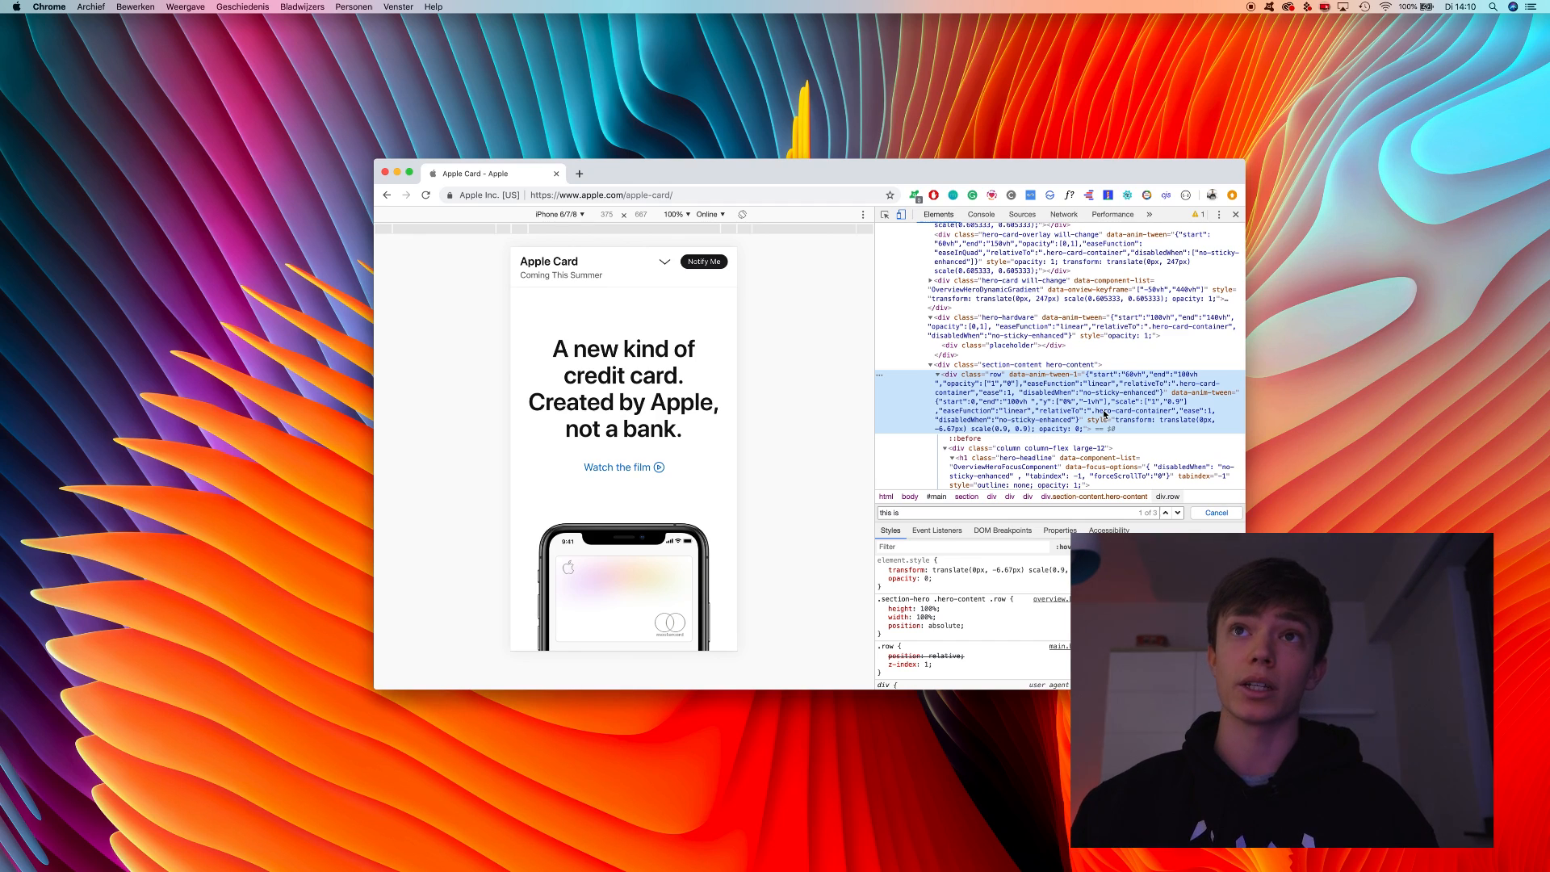
mouse_move(894, 357)
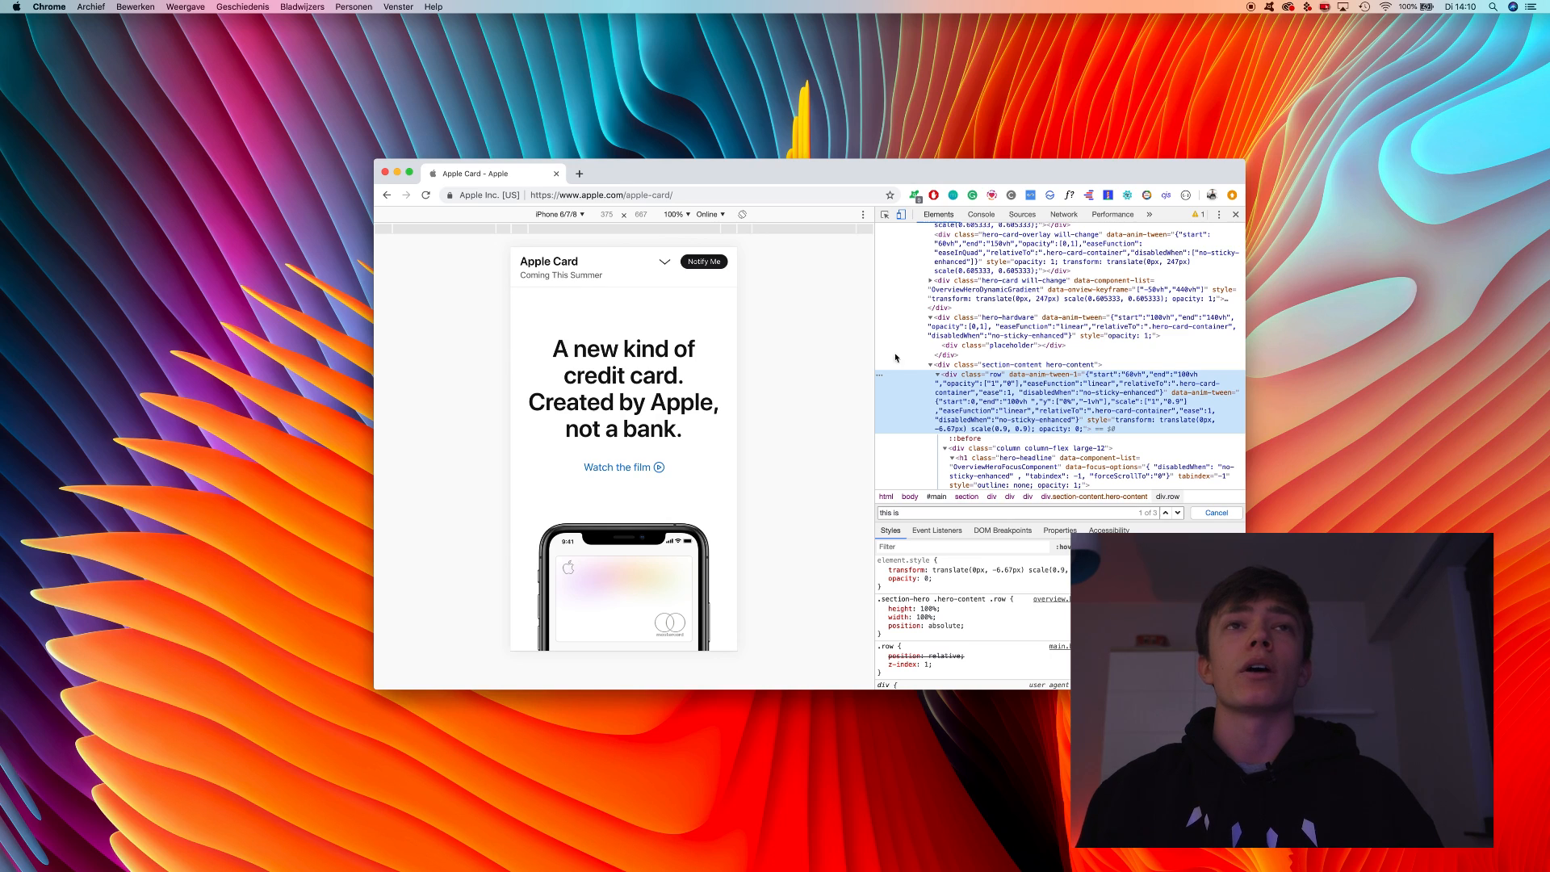
Switch from the Apple Card page to the developer's Instagram desk-setup profile tab.
left_click(577, 173)
type("https://www.instagram.com/jens.codes/")
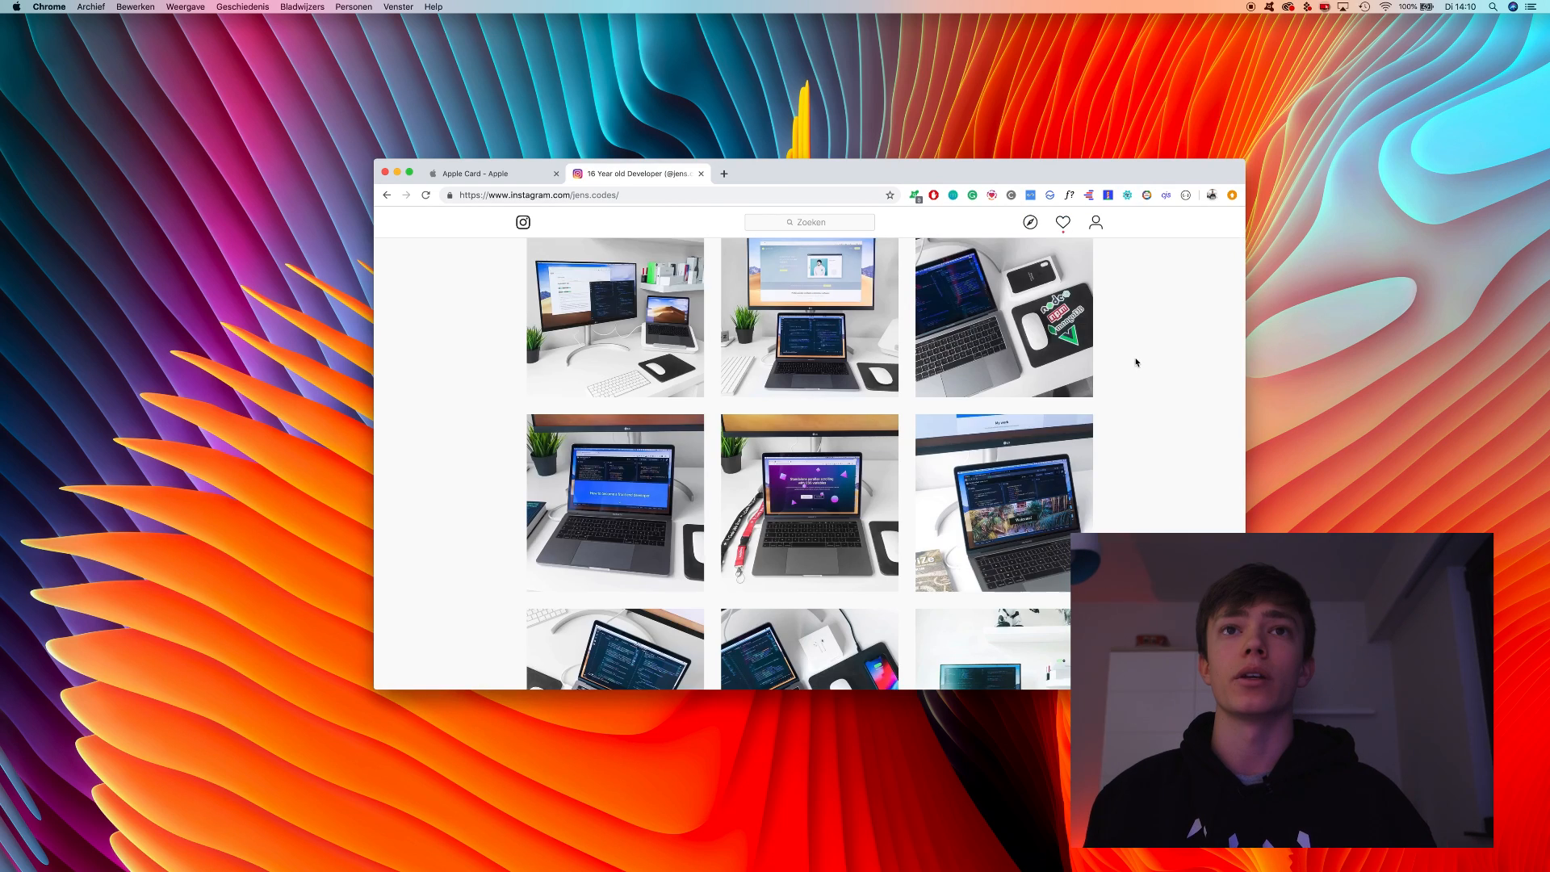
Search Google for Basicscroll in a new tab and begin loading the basicScroll site.
left_click(808, 502)
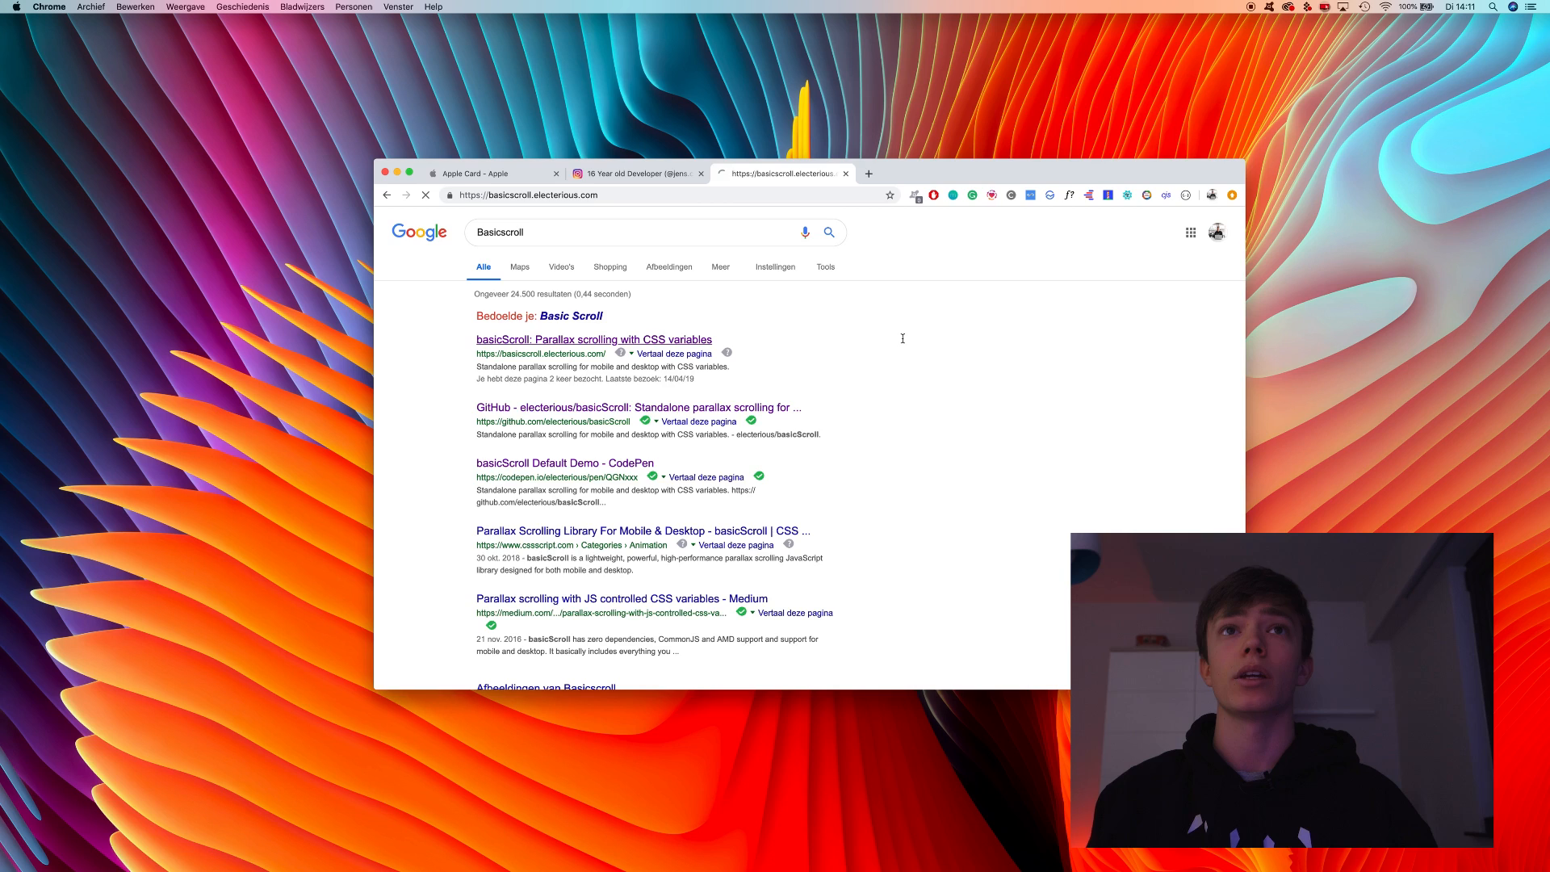
Open basicscroll.electerious.com and scroll to the JS example beside the rotating gradient square.
left_click(593, 339)
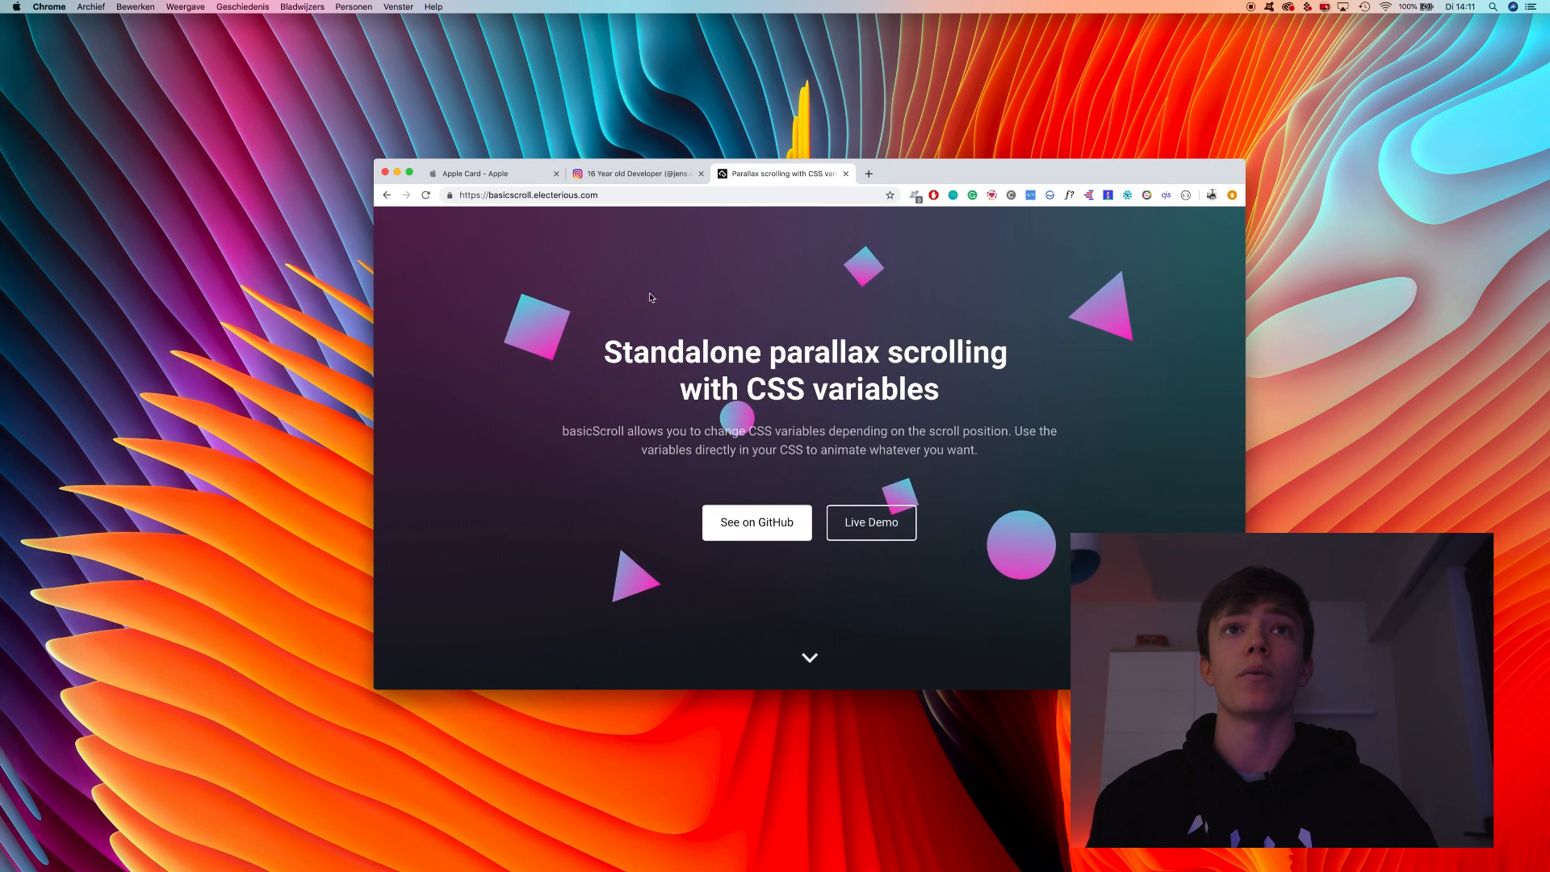
scroll("down", 3)
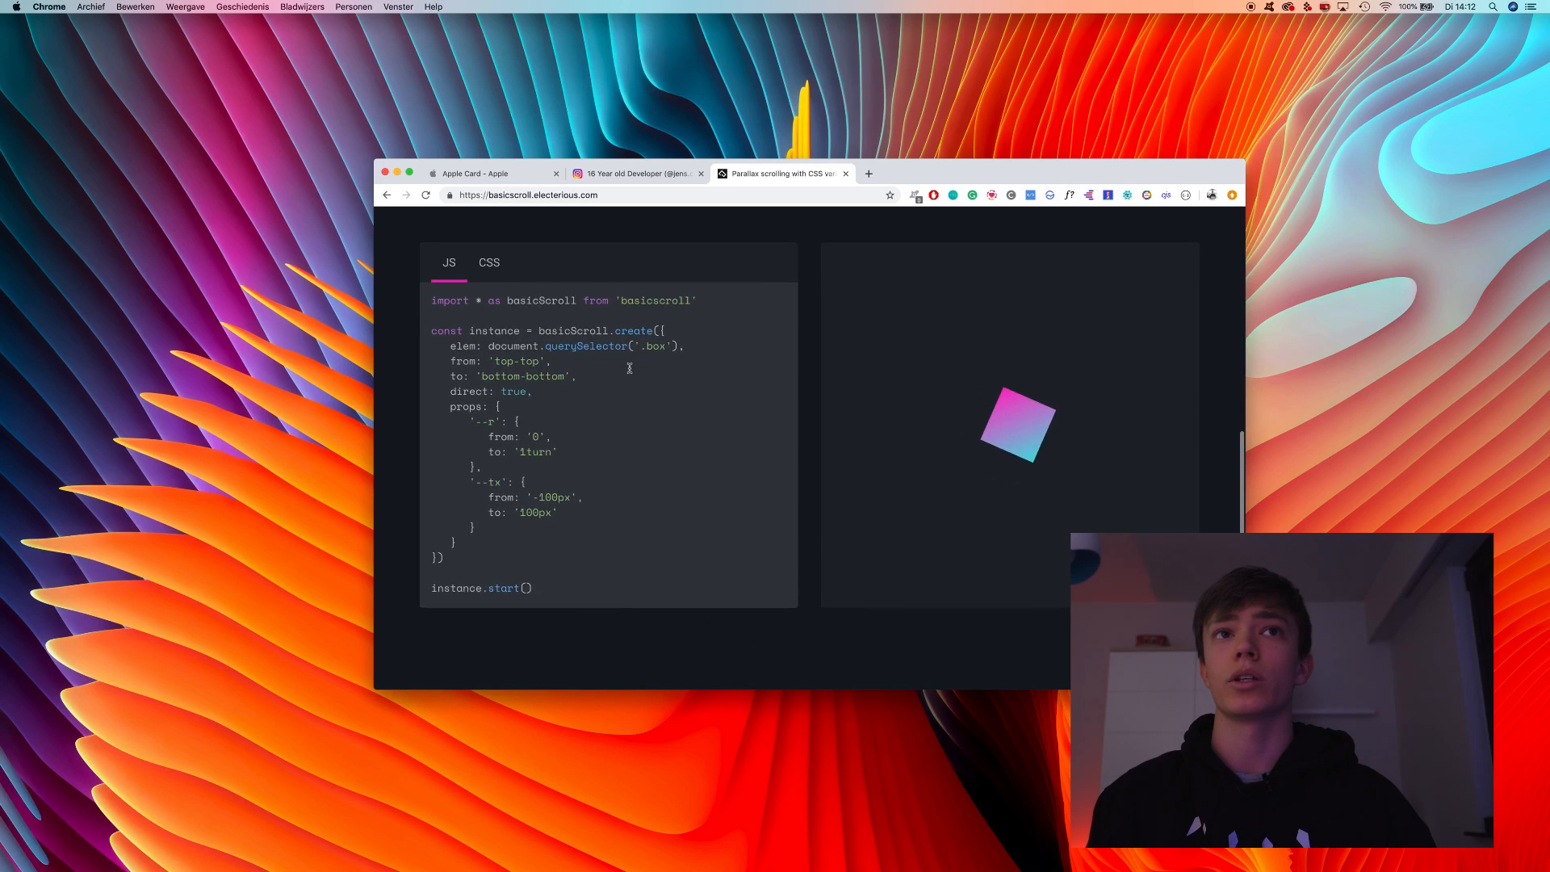
scroll("down", 3)
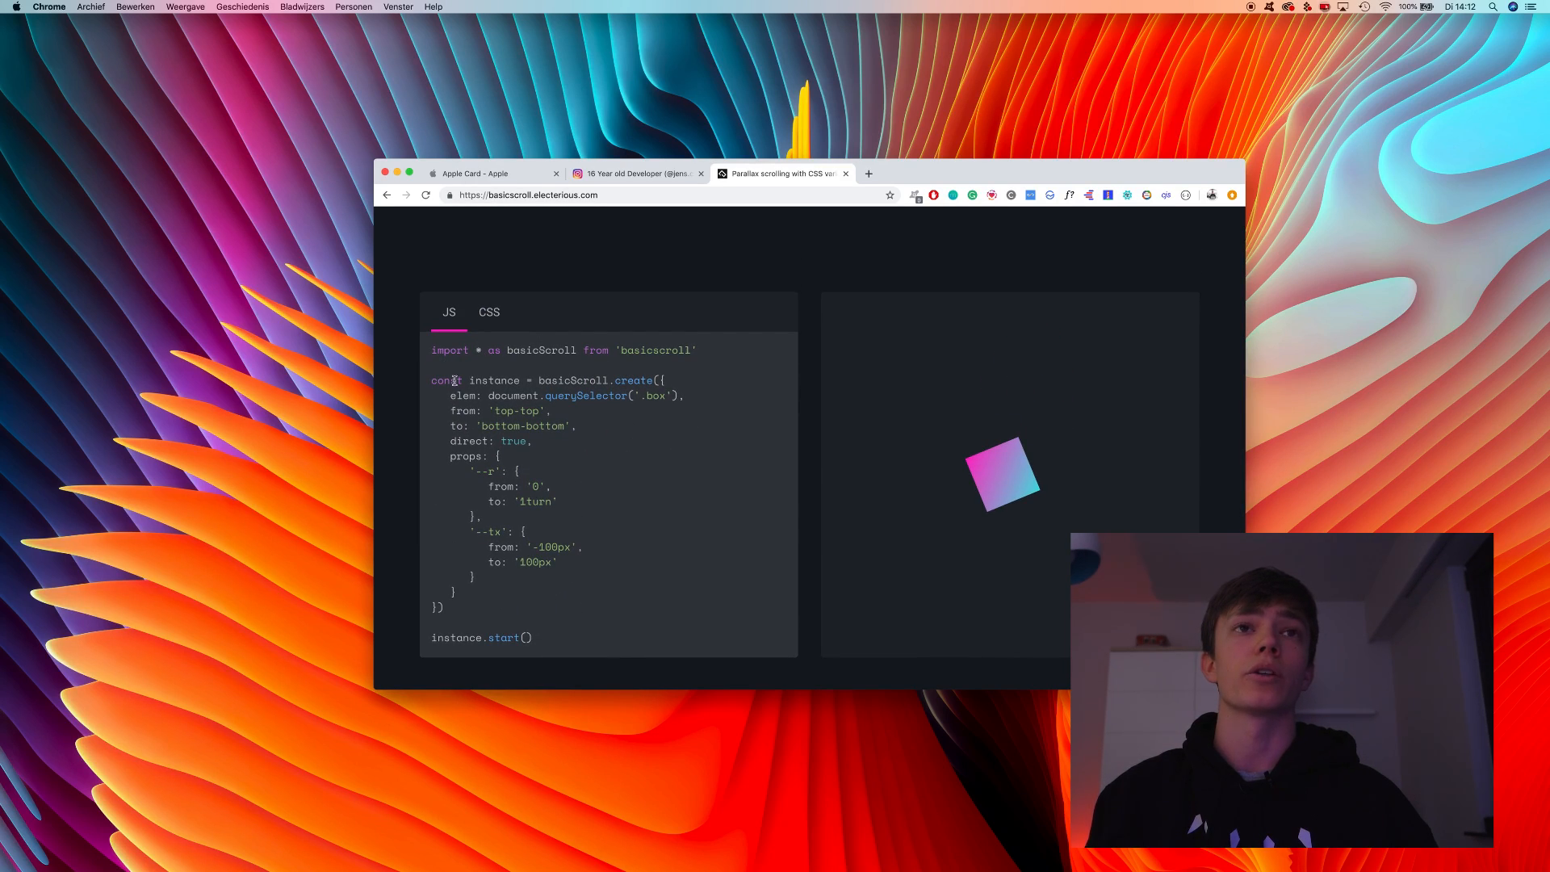
mouse_move(595, 484)
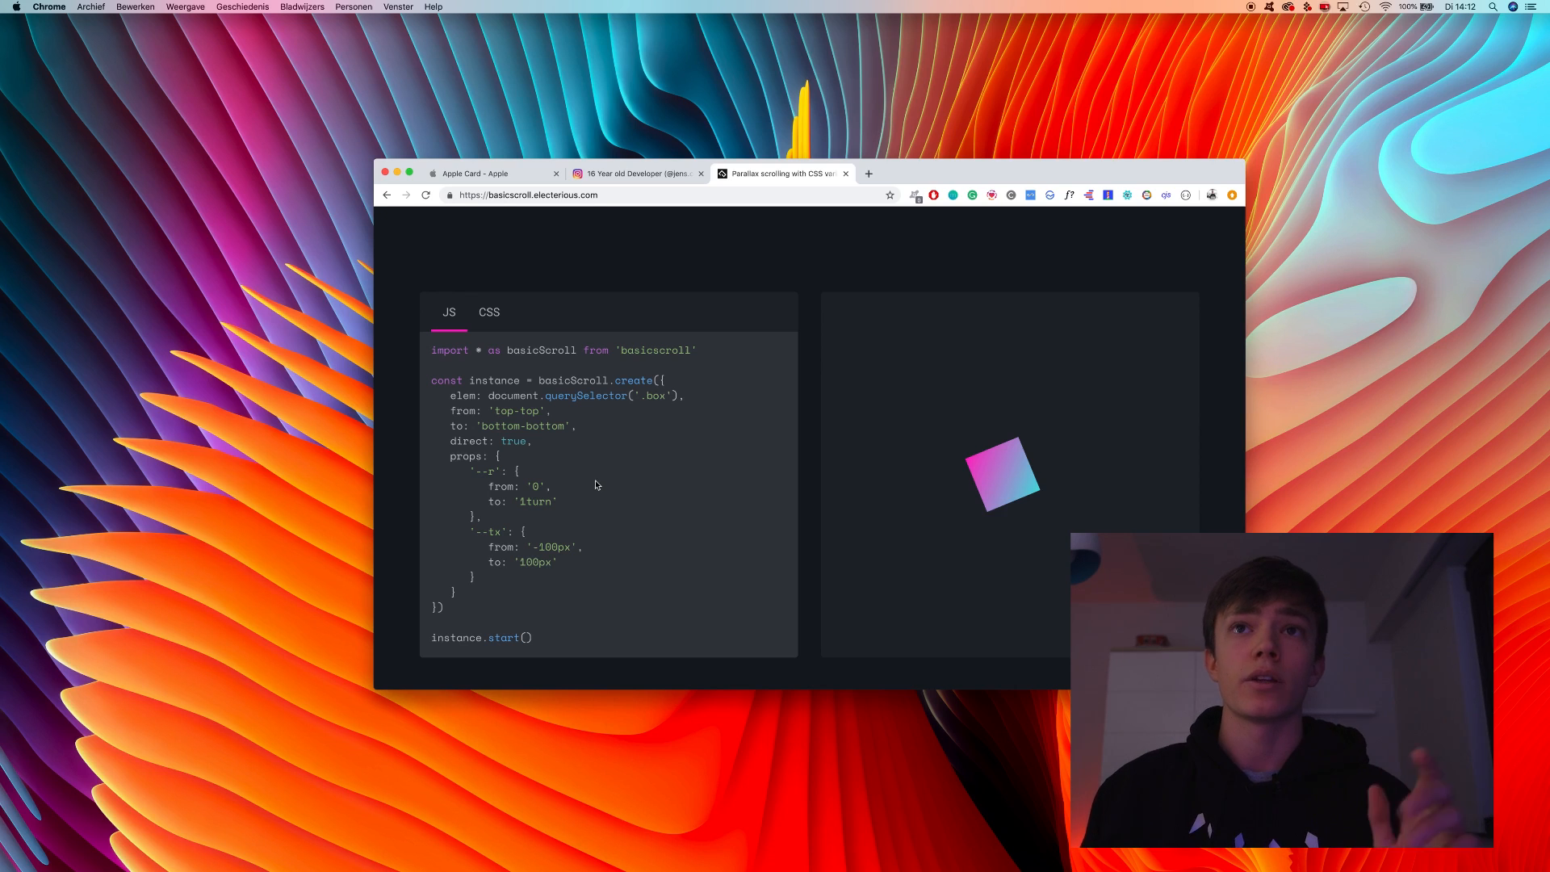
scroll("down", 3)
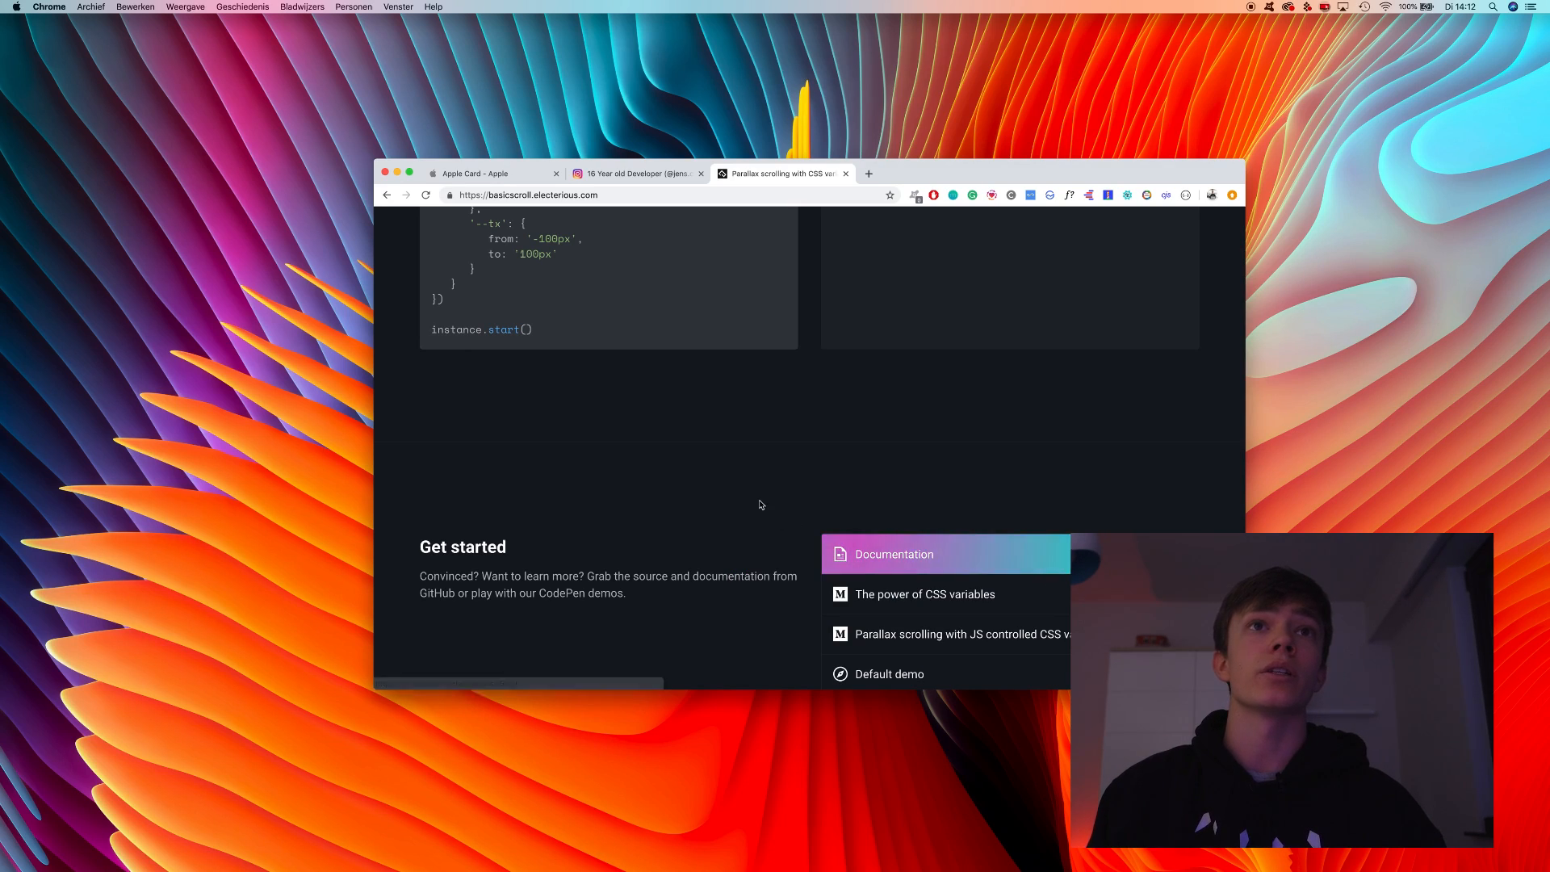
scroll("up", 3)
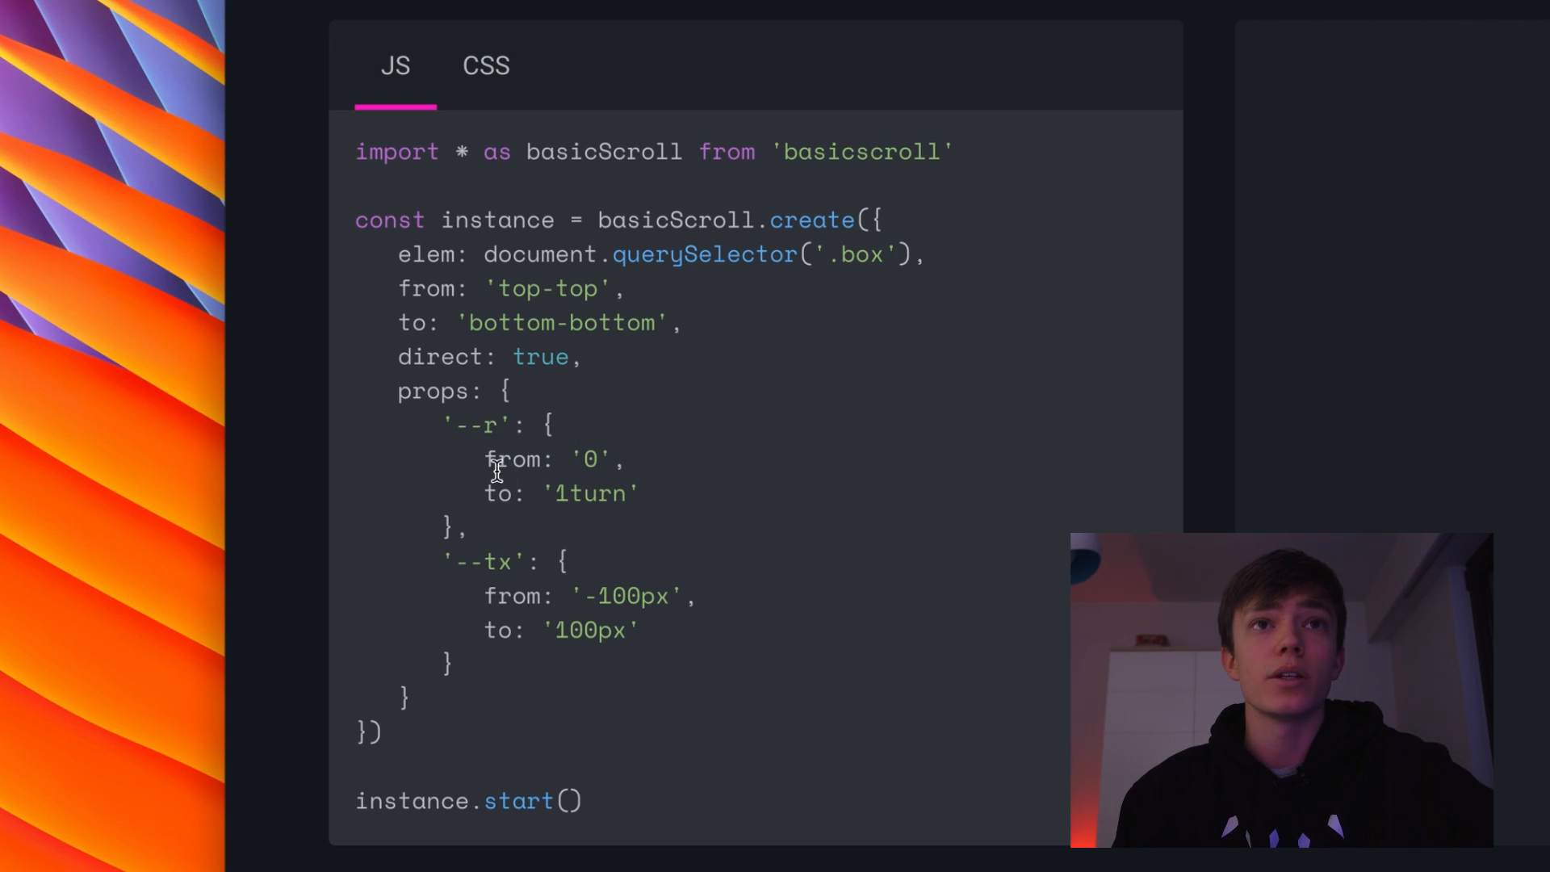
mouse_move(630, 578)
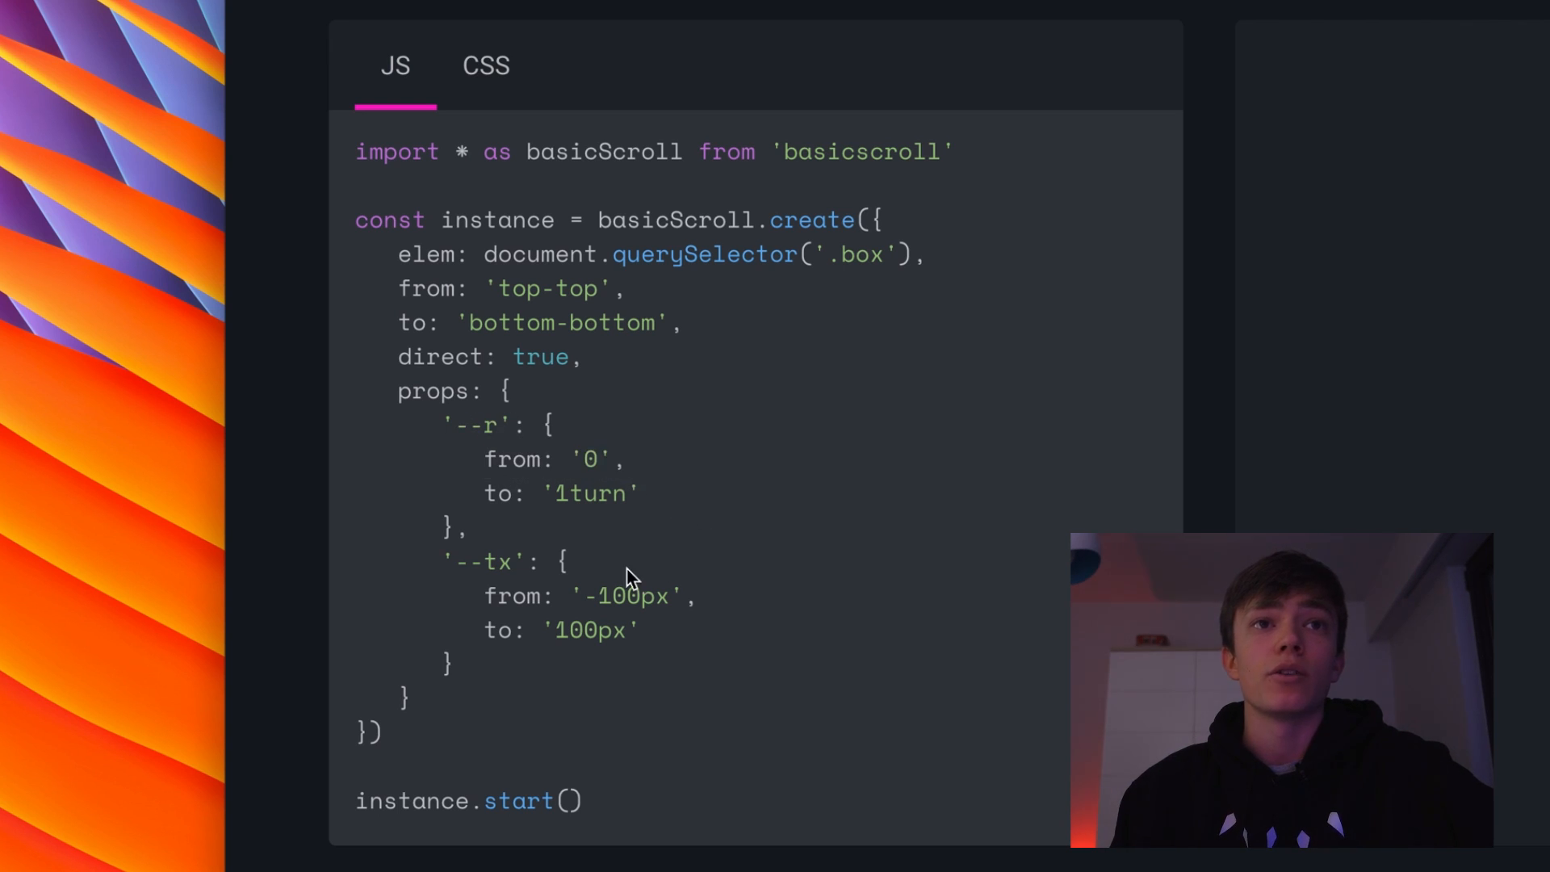
mouse_move(628, 647)
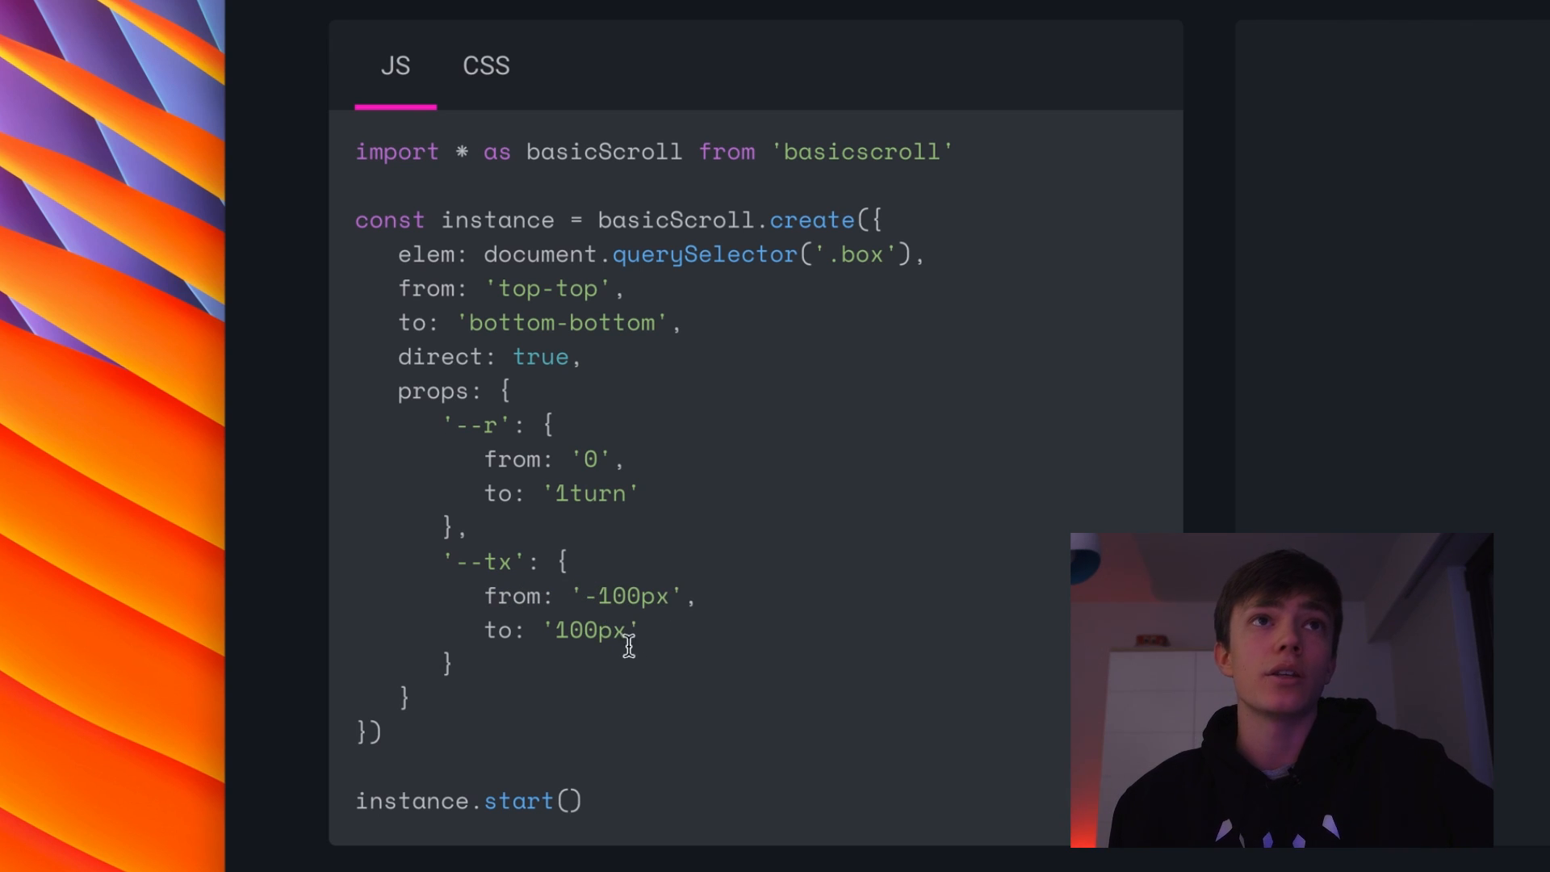
left_click(486, 67)
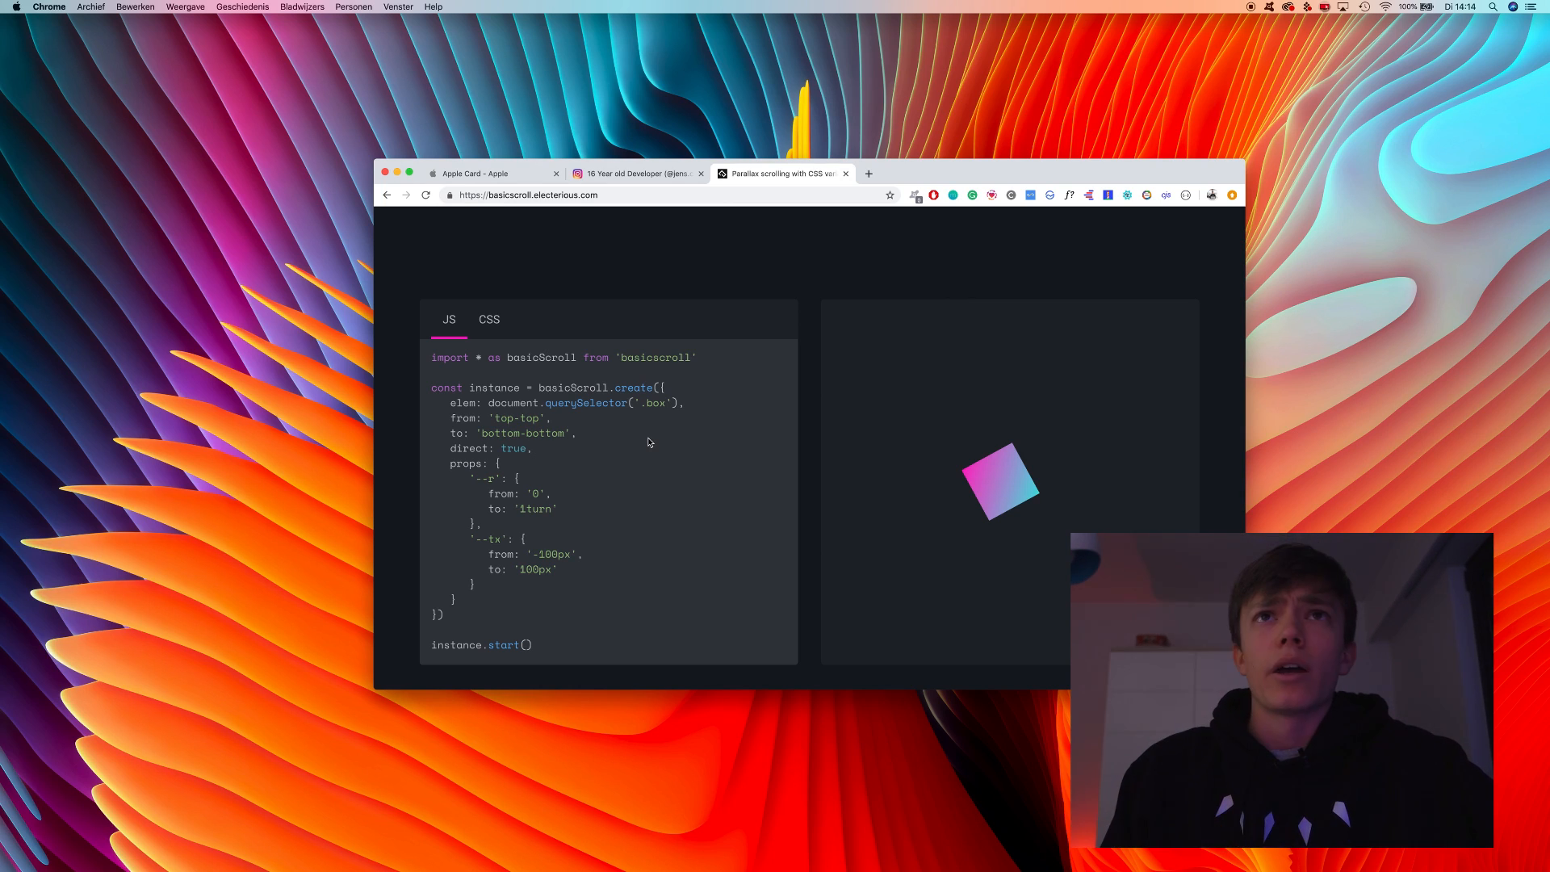
mouse_move(638, 467)
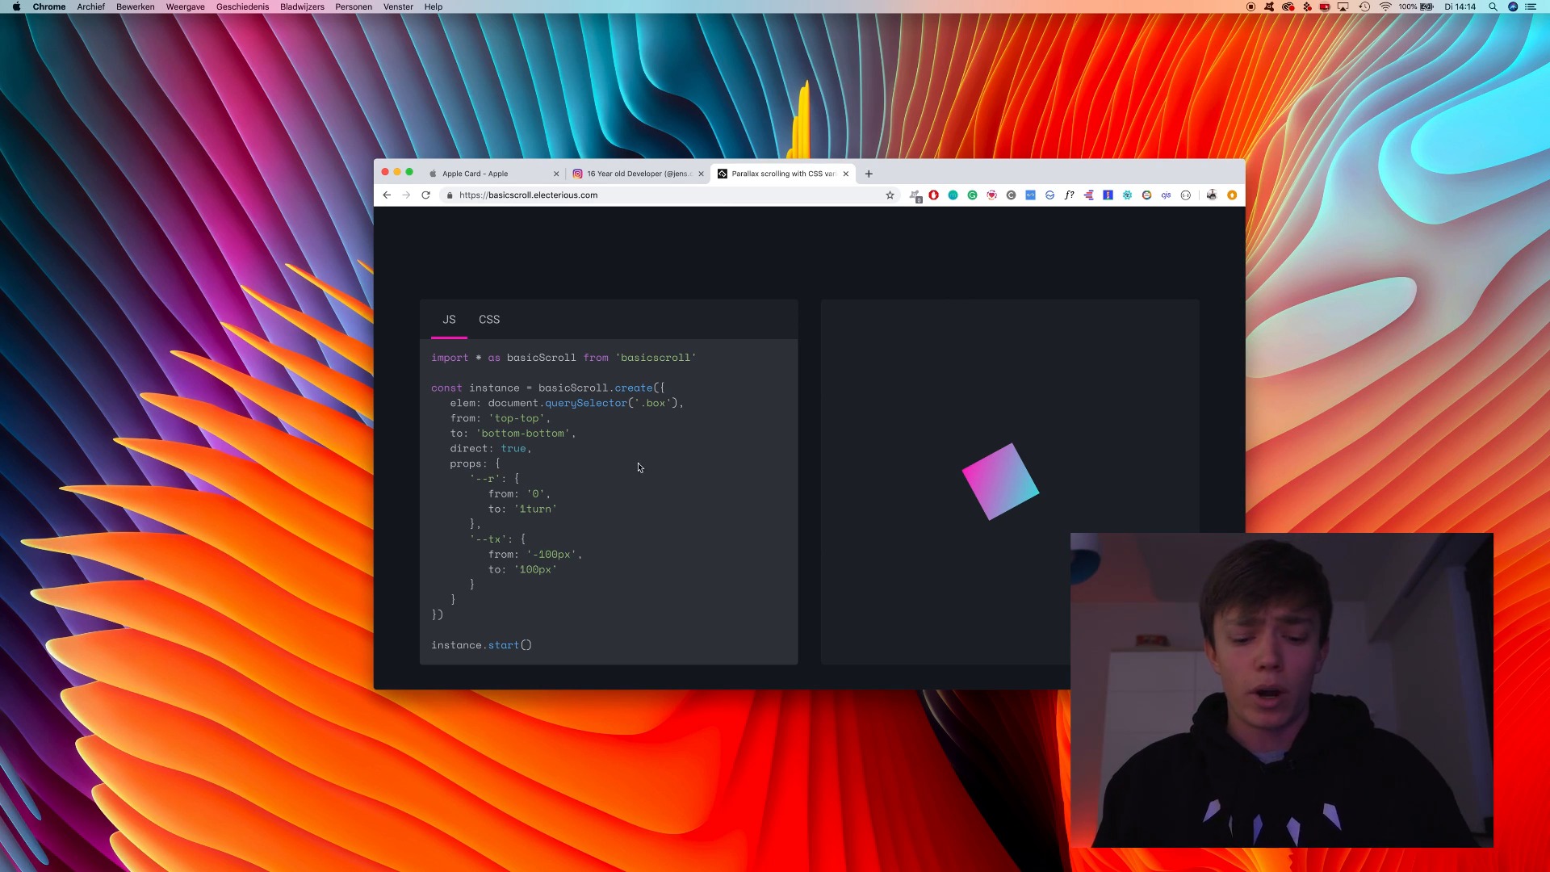
Open the 'Basicscroll - scroll animations' pen from the CodePen saved-pens dashboard.
left_click(868, 173)
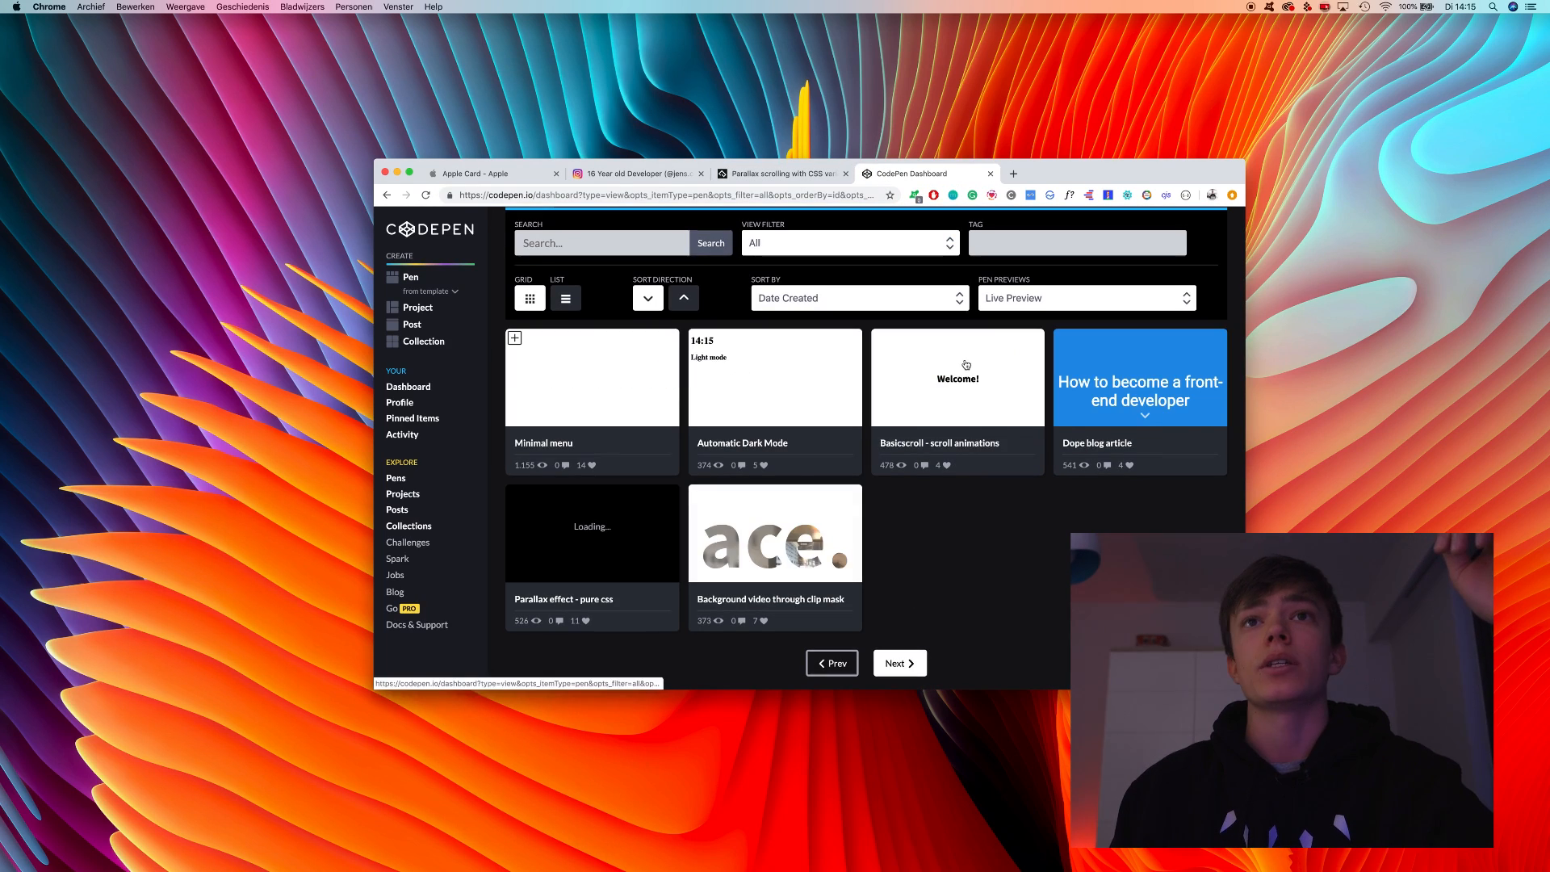
left_click(956, 377)
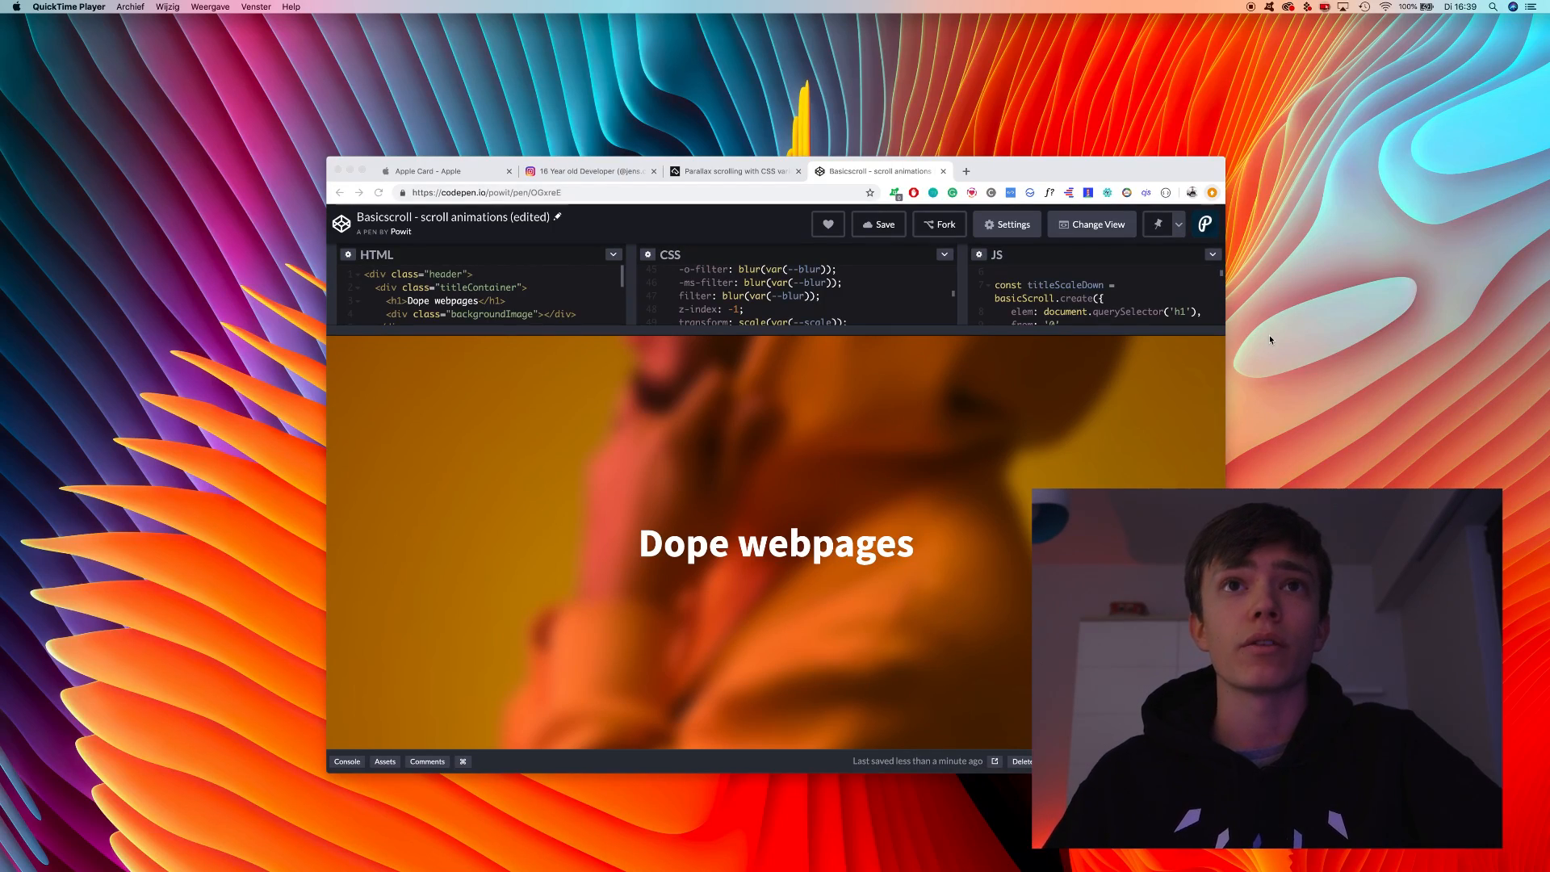
mouse_move(1249, 345)
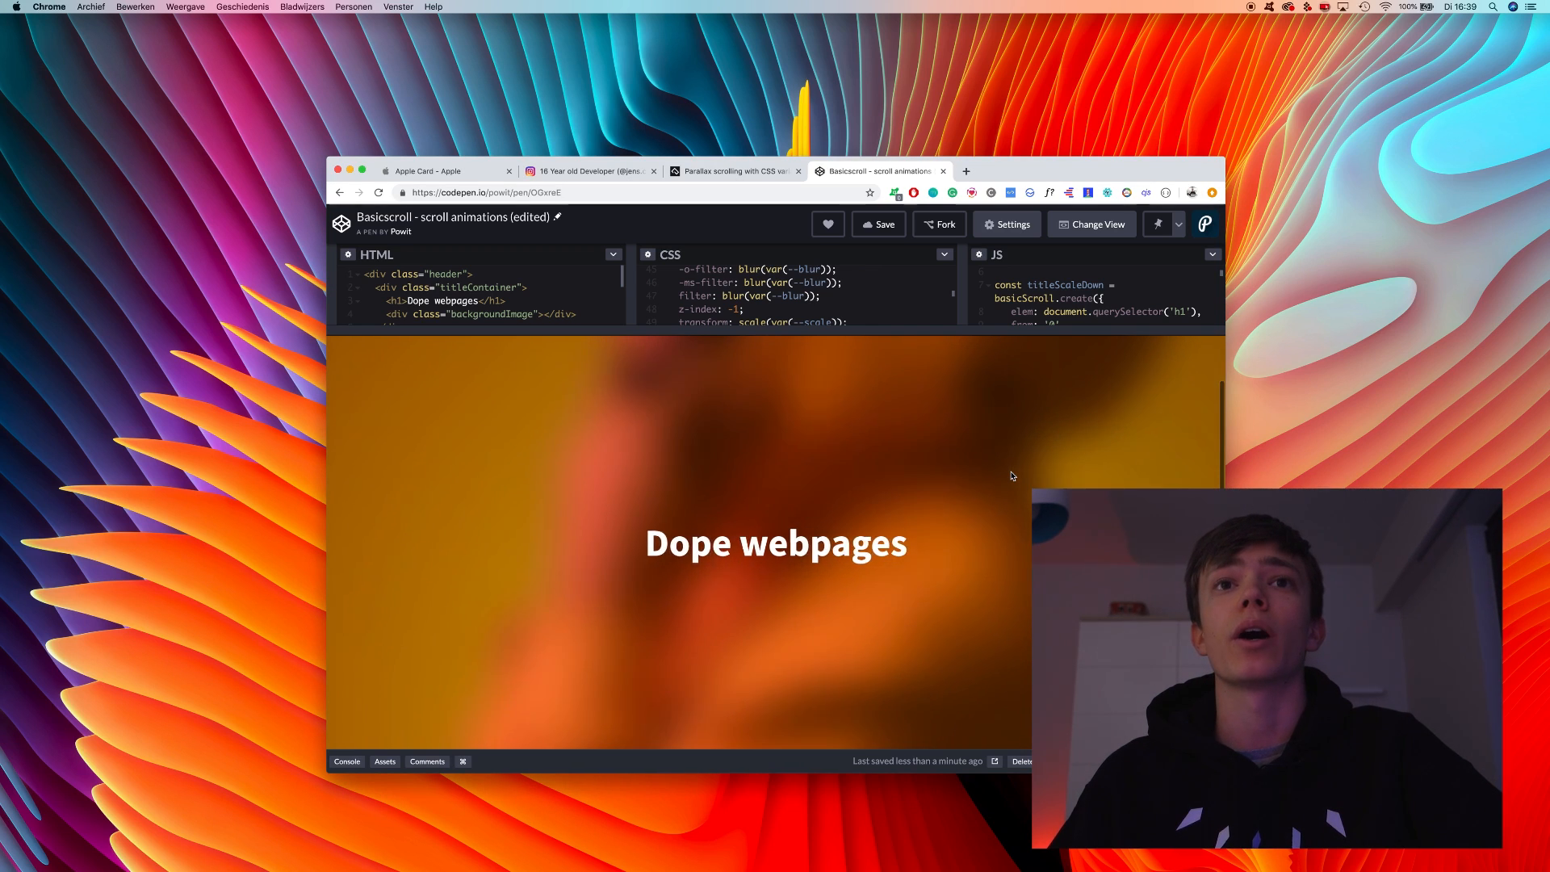
scroll("down", 3)
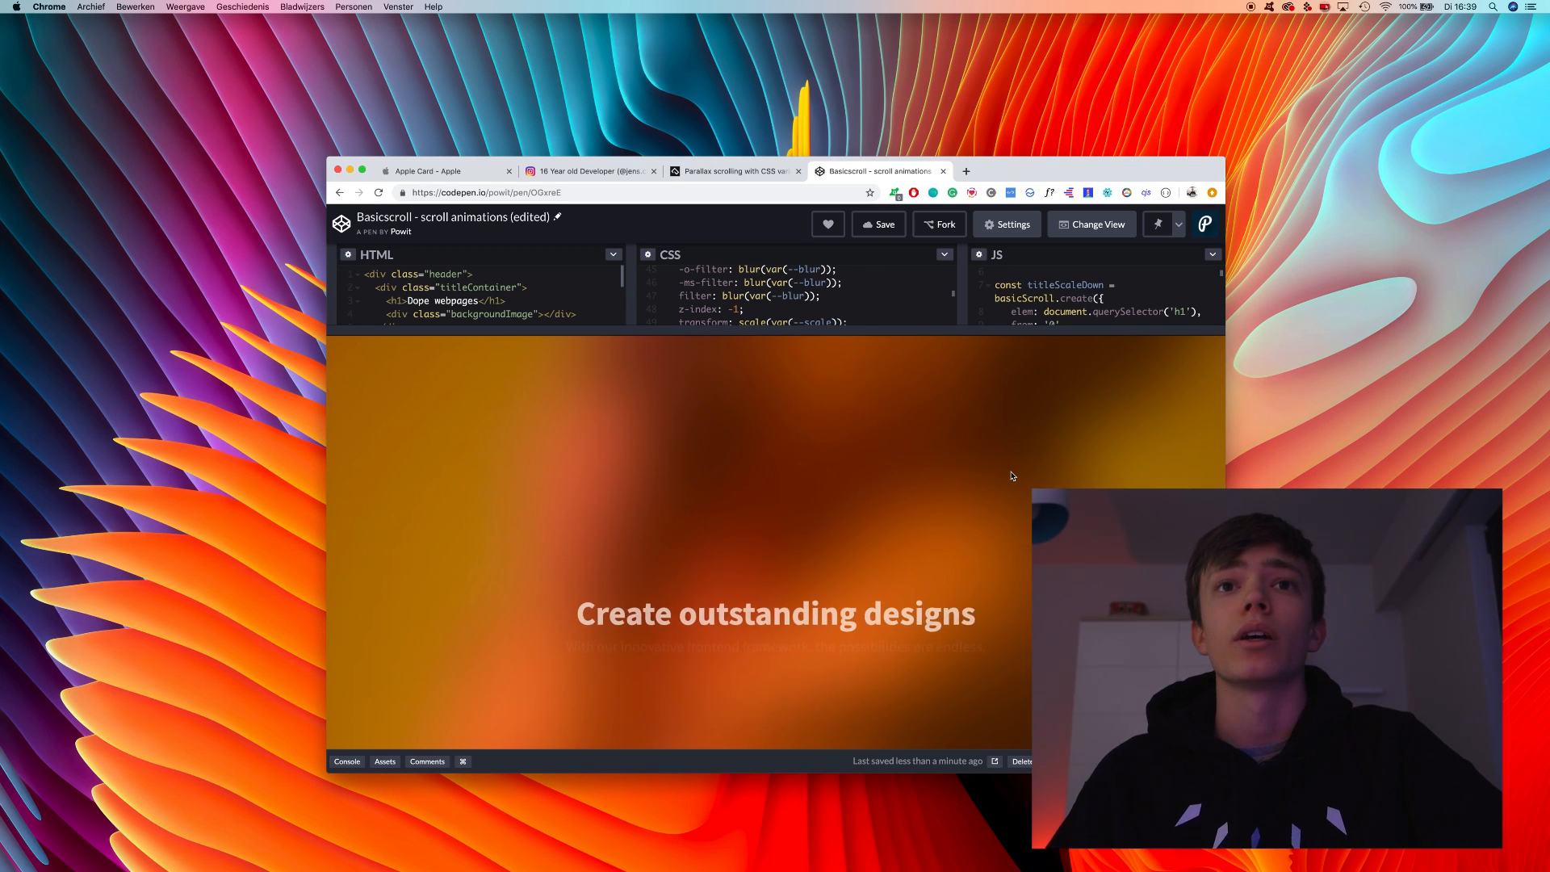
scroll("up", 3)
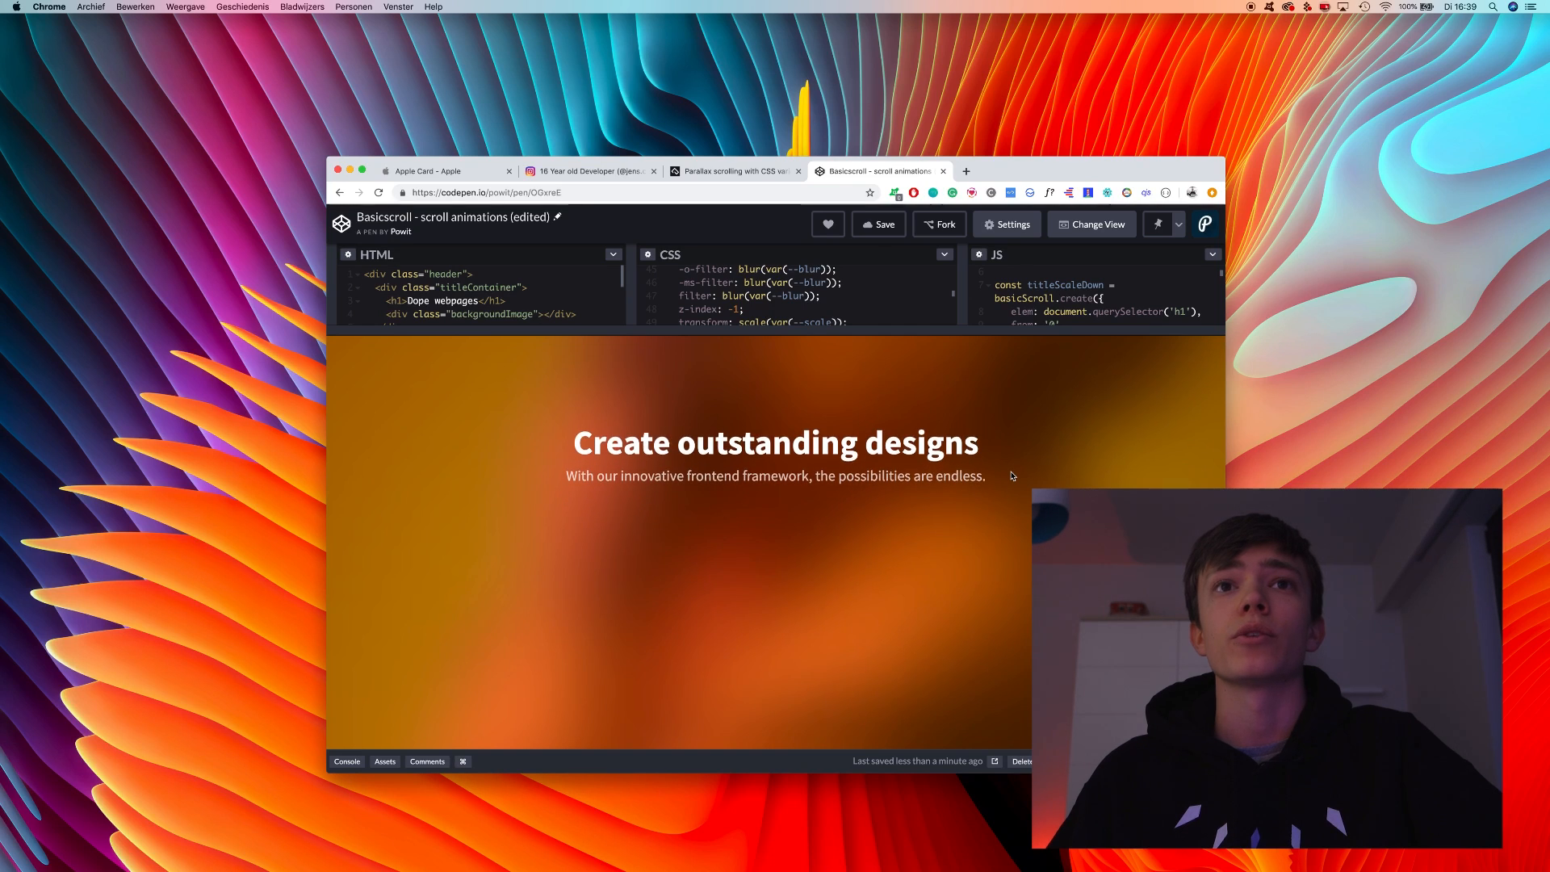
scroll("down", 3)
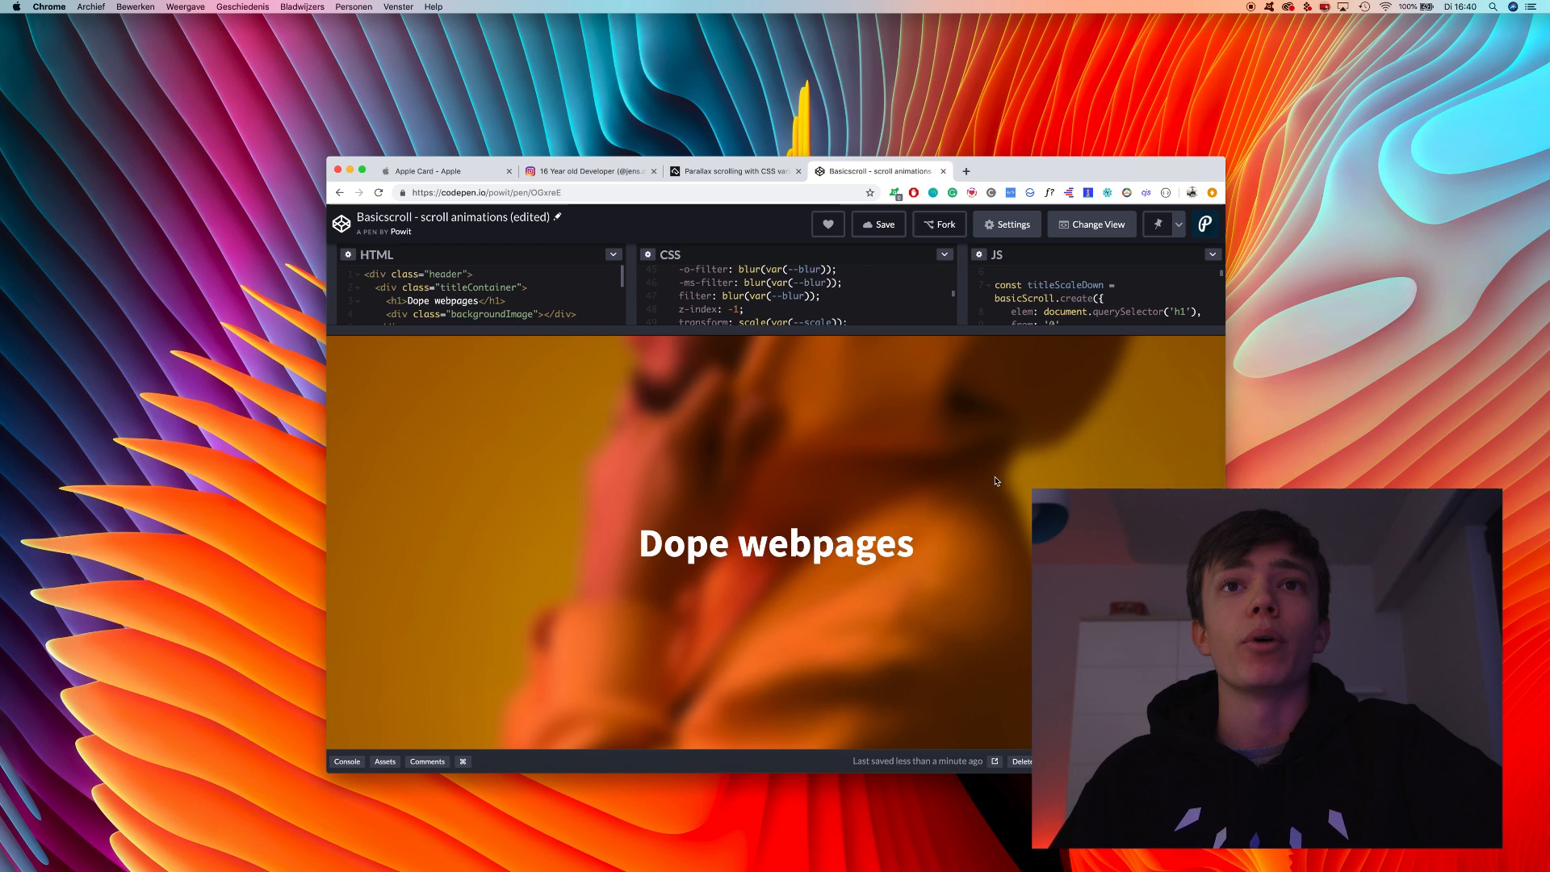
mouse_move(459, 254)
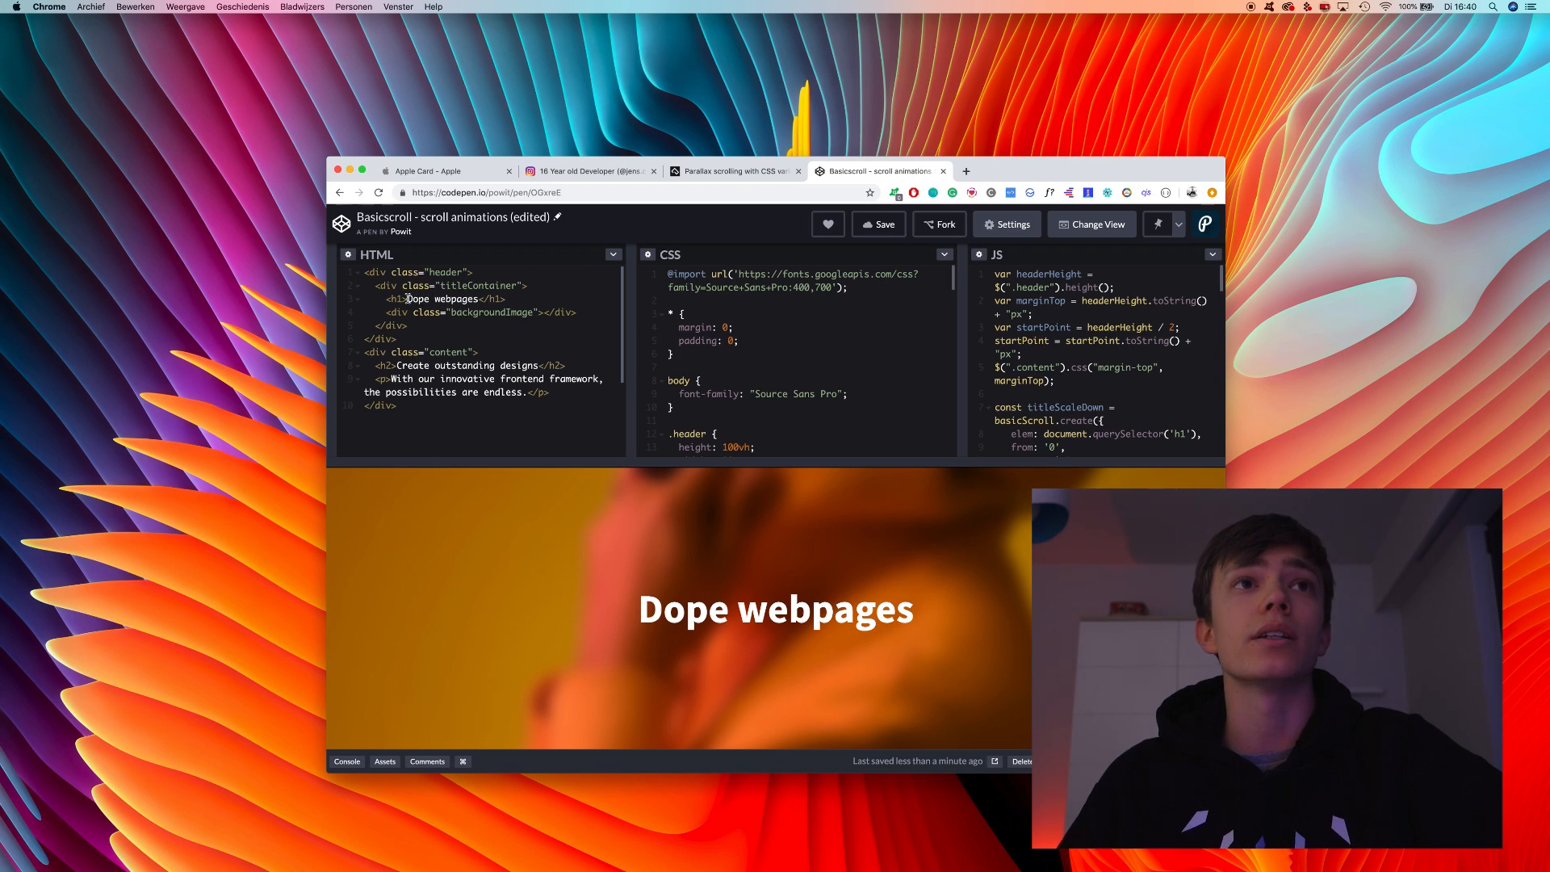
scroll("down", 3)
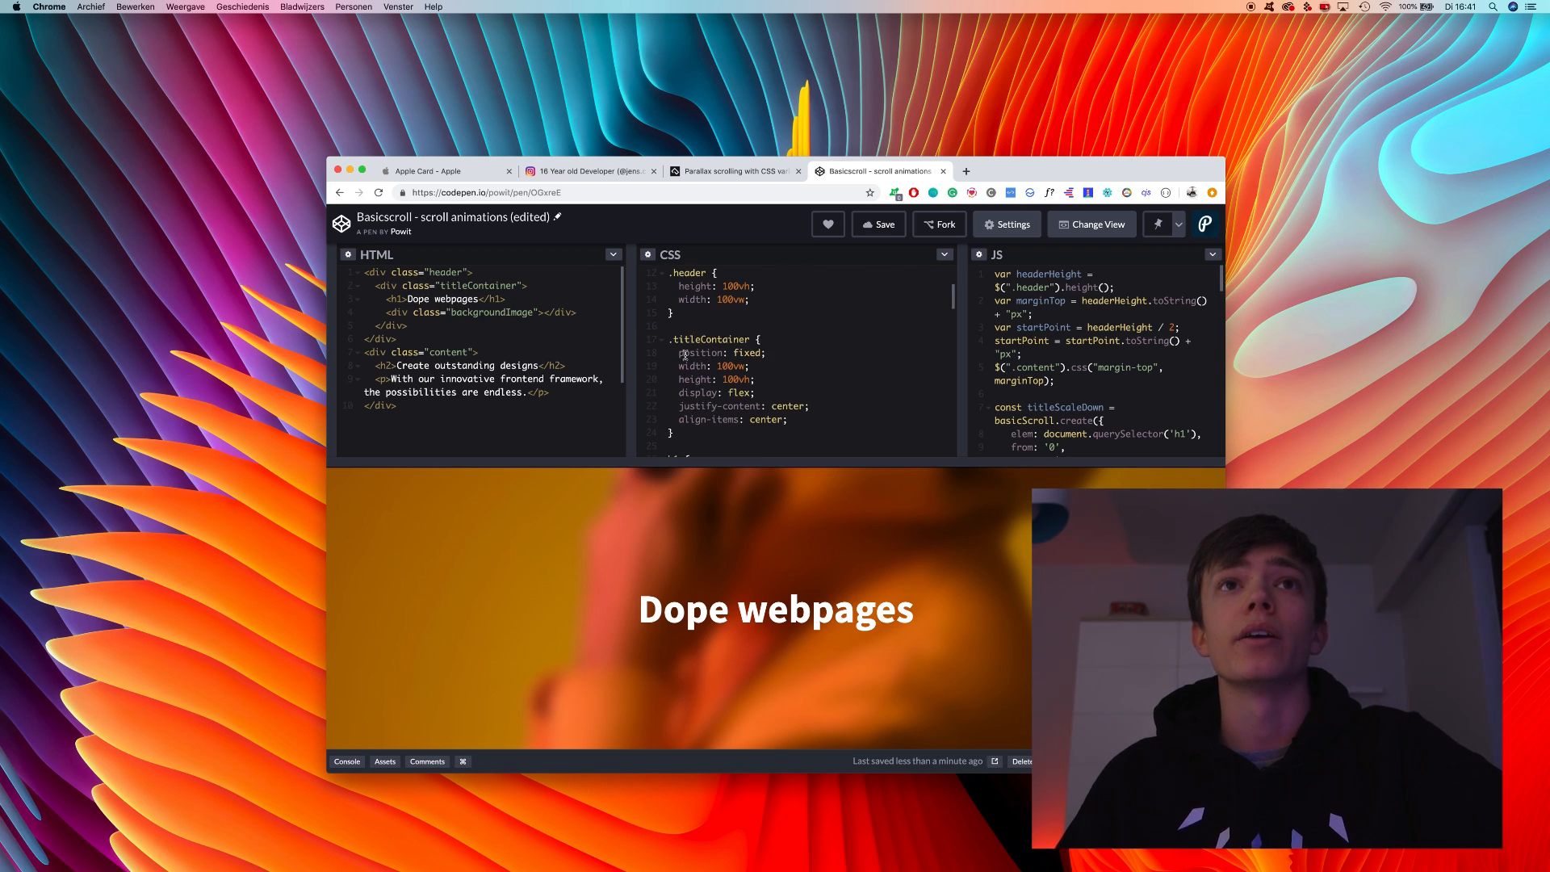
scroll("up", 3)
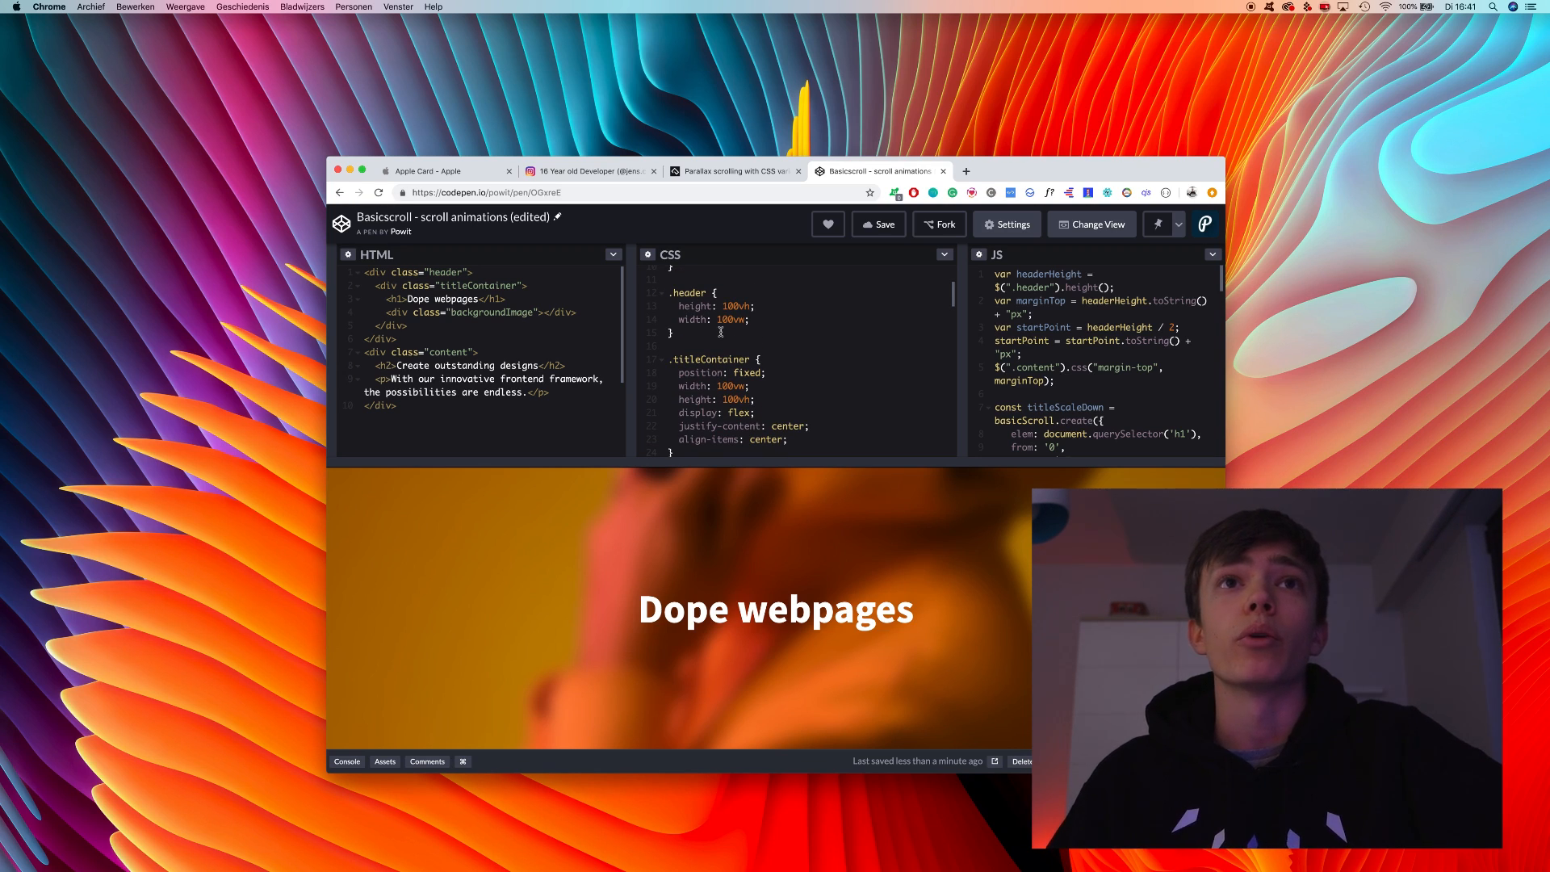
scroll("down", 3)
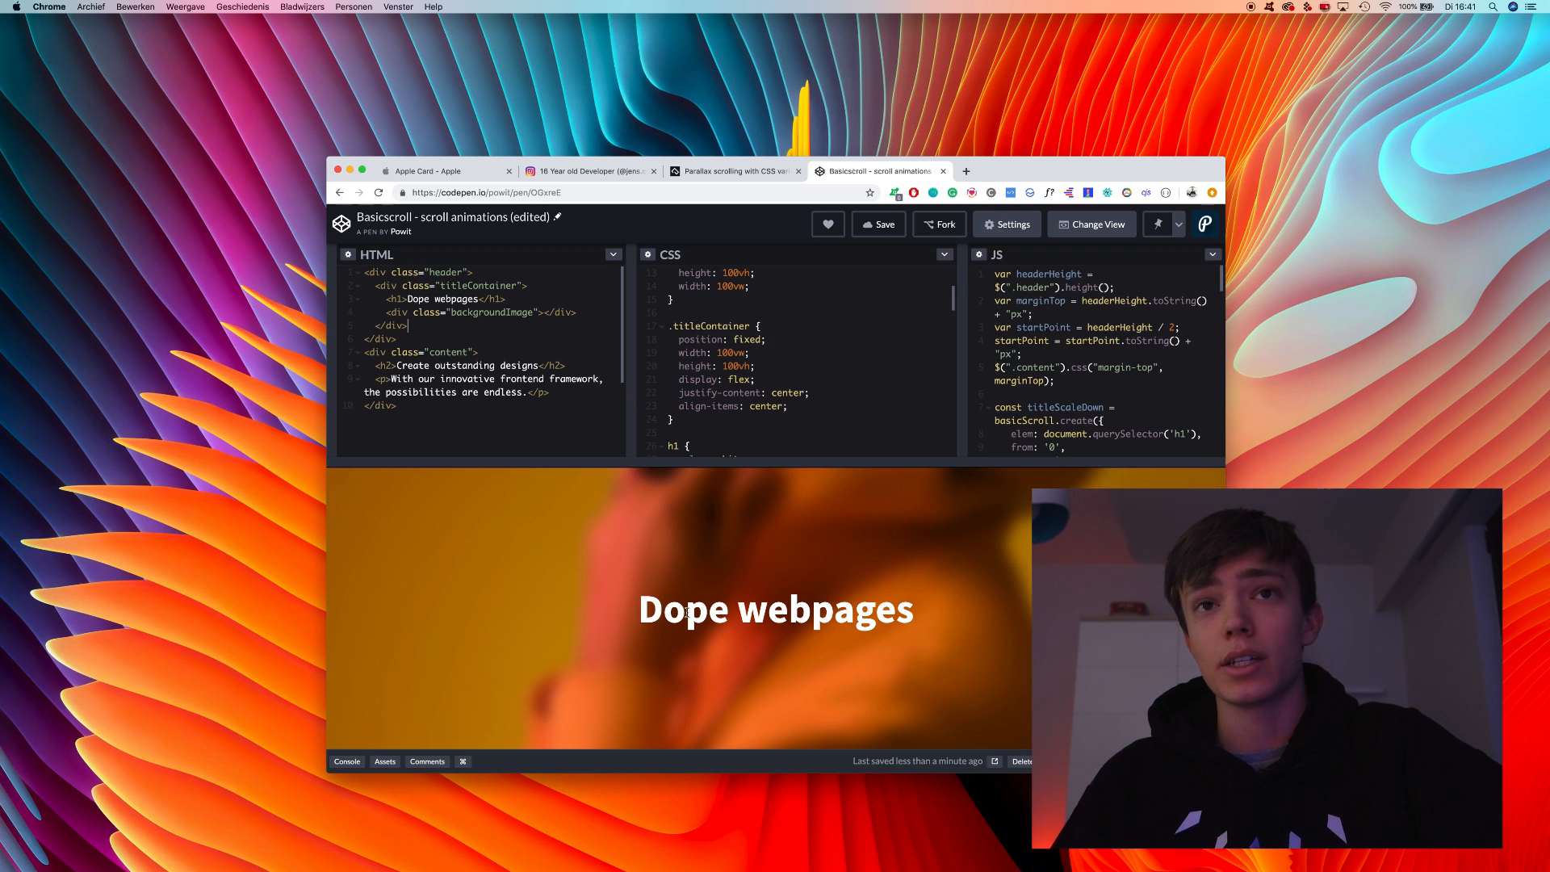
scroll("down", 3)
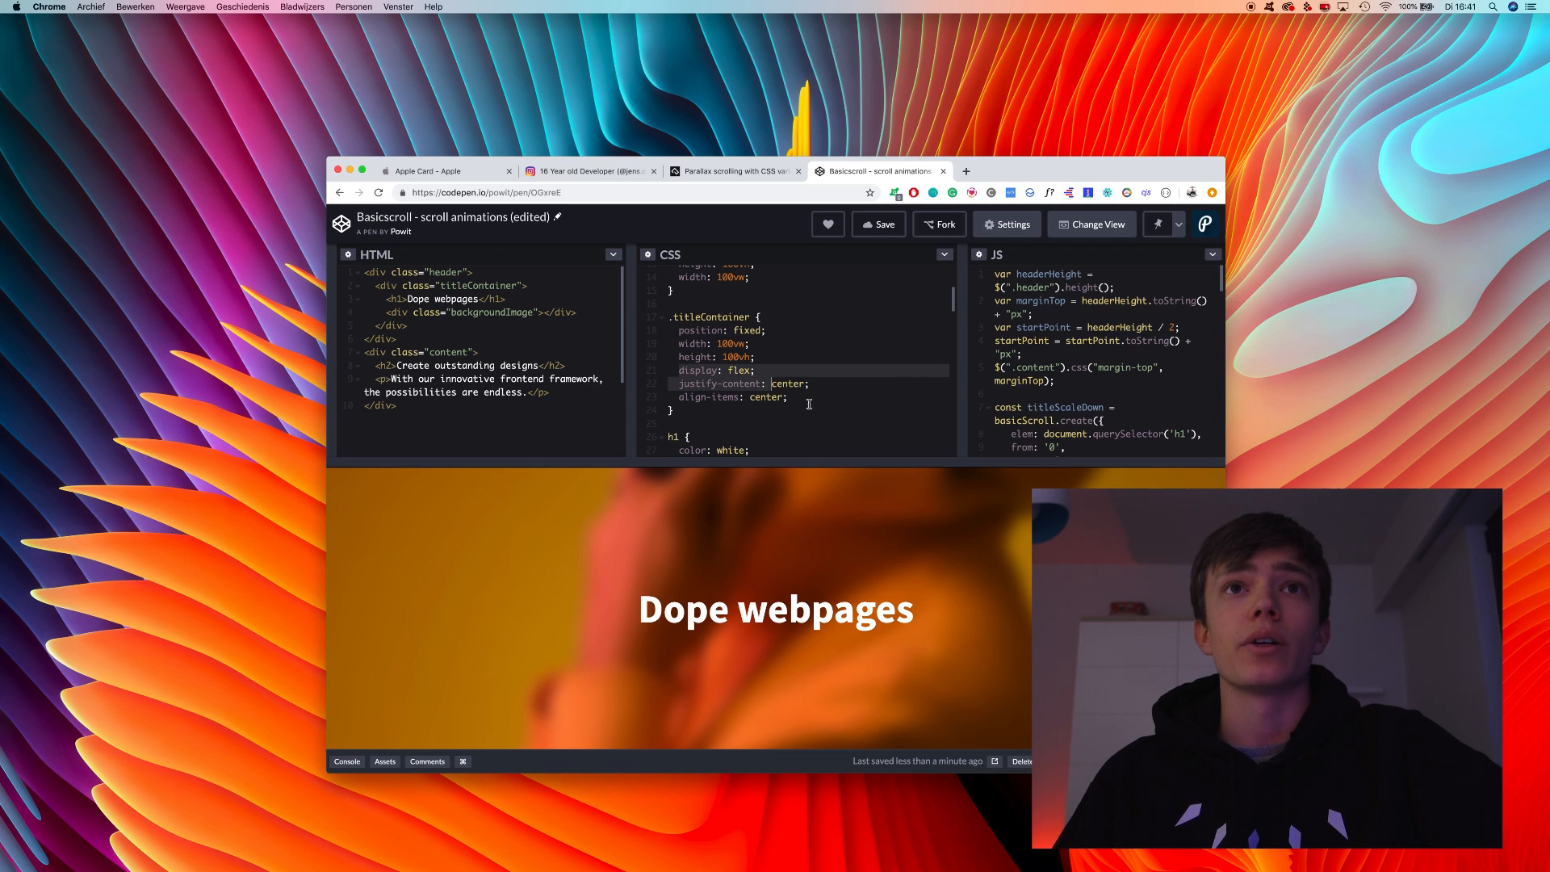
scroll("down", 3)
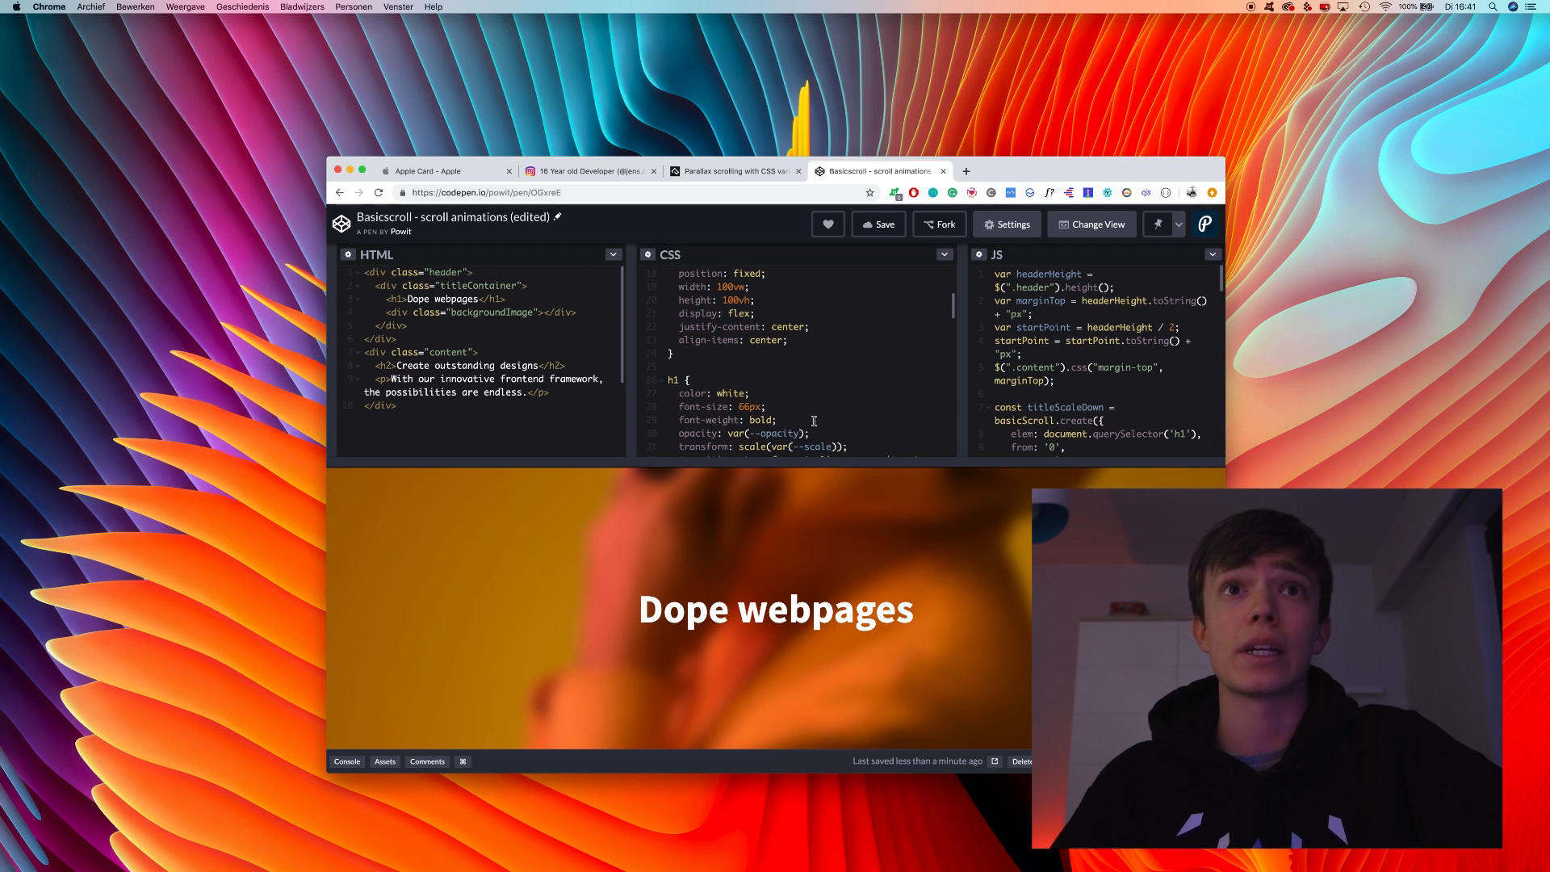
scroll("down", 3)
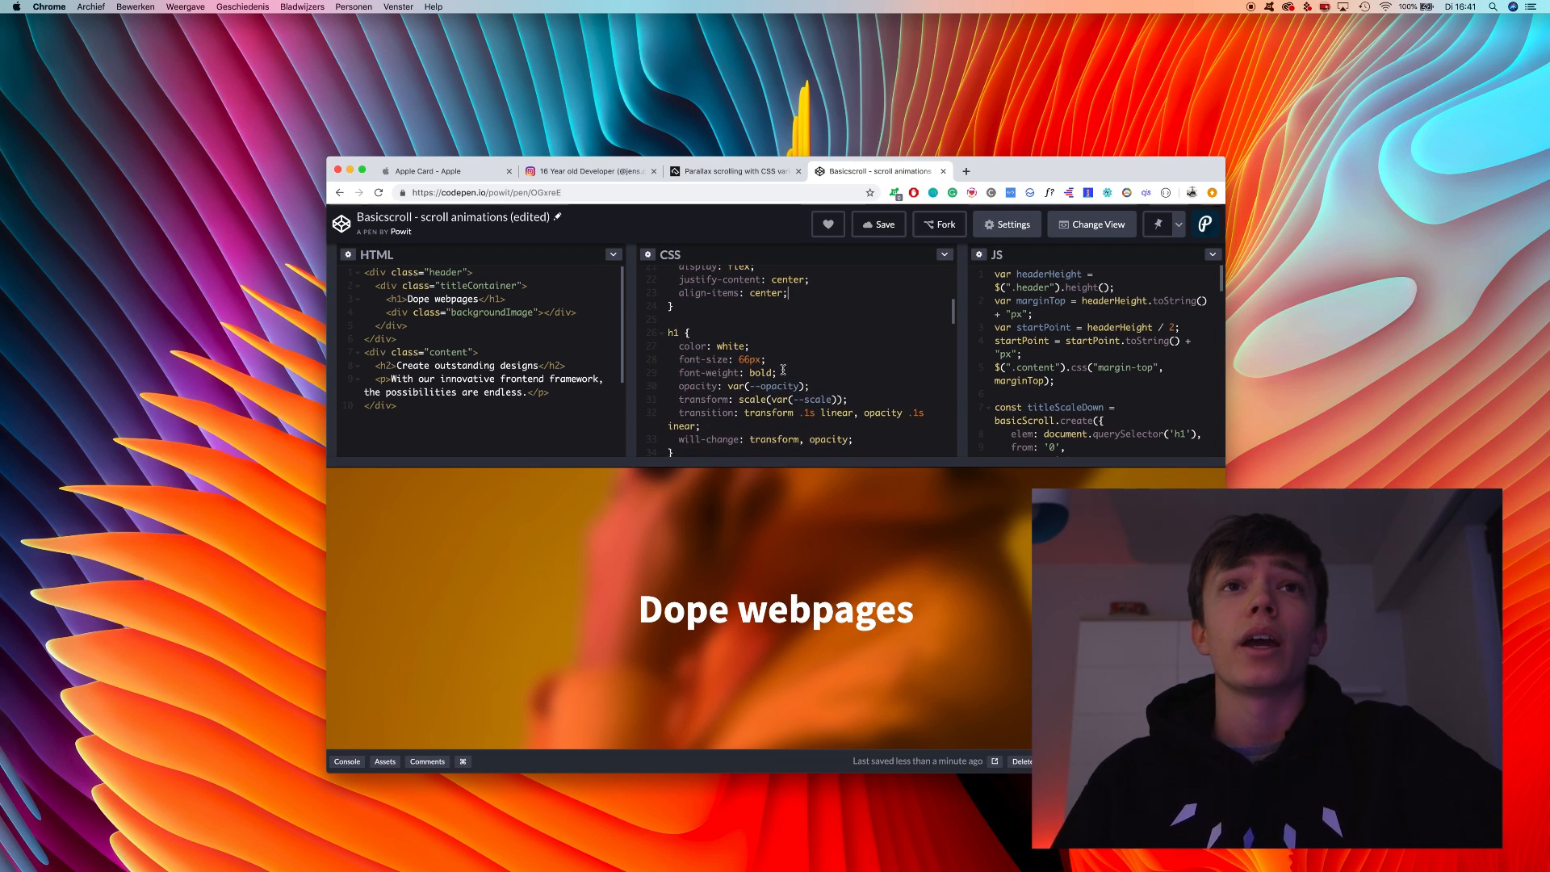
scroll("down", 3)
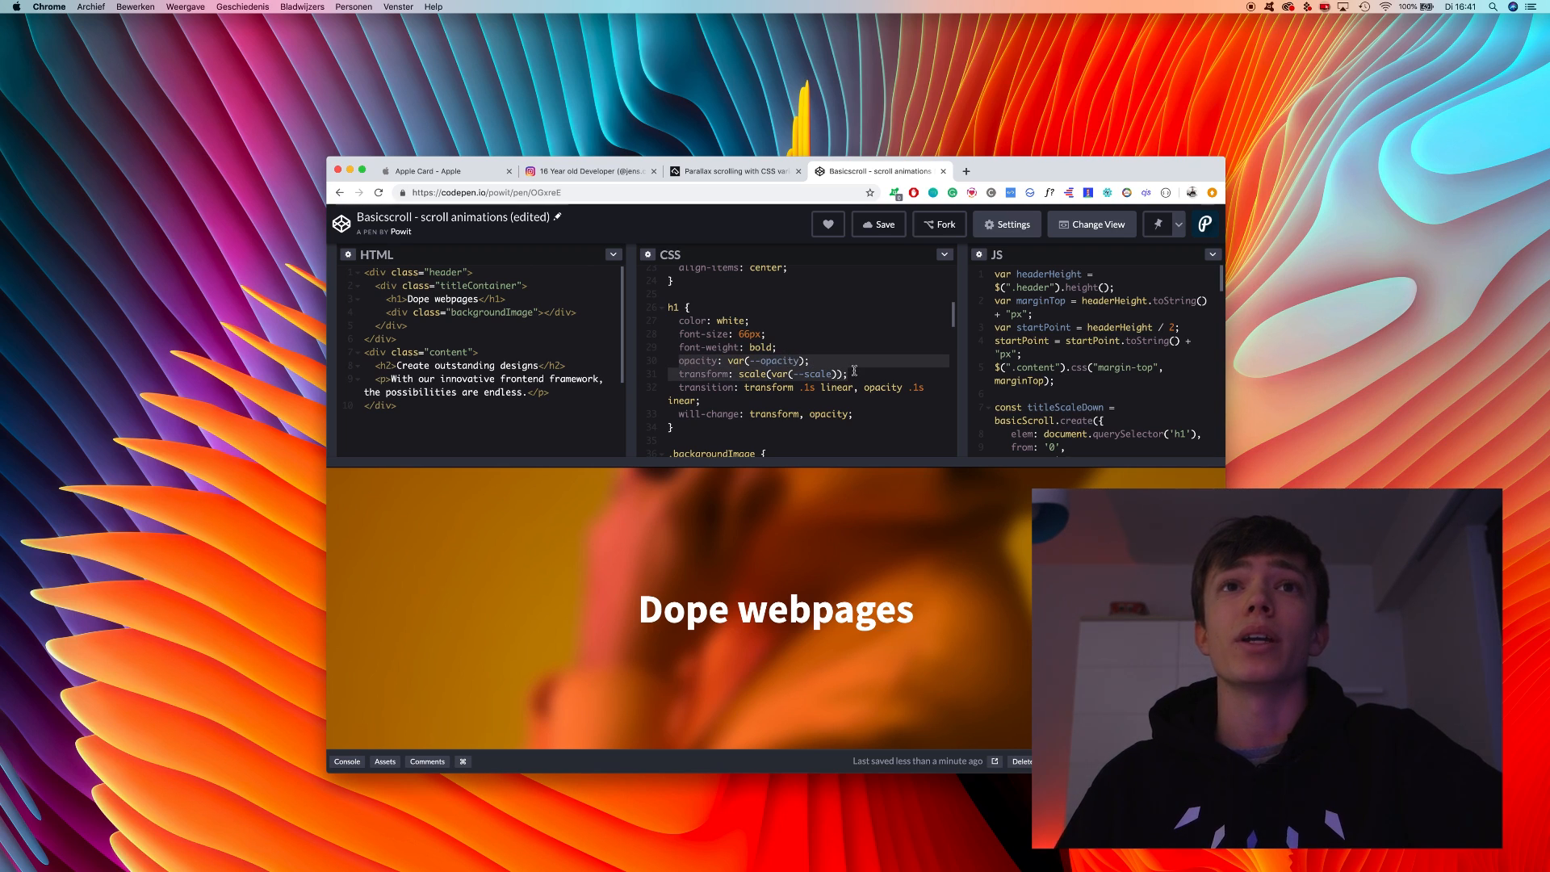
scroll("down", 3)
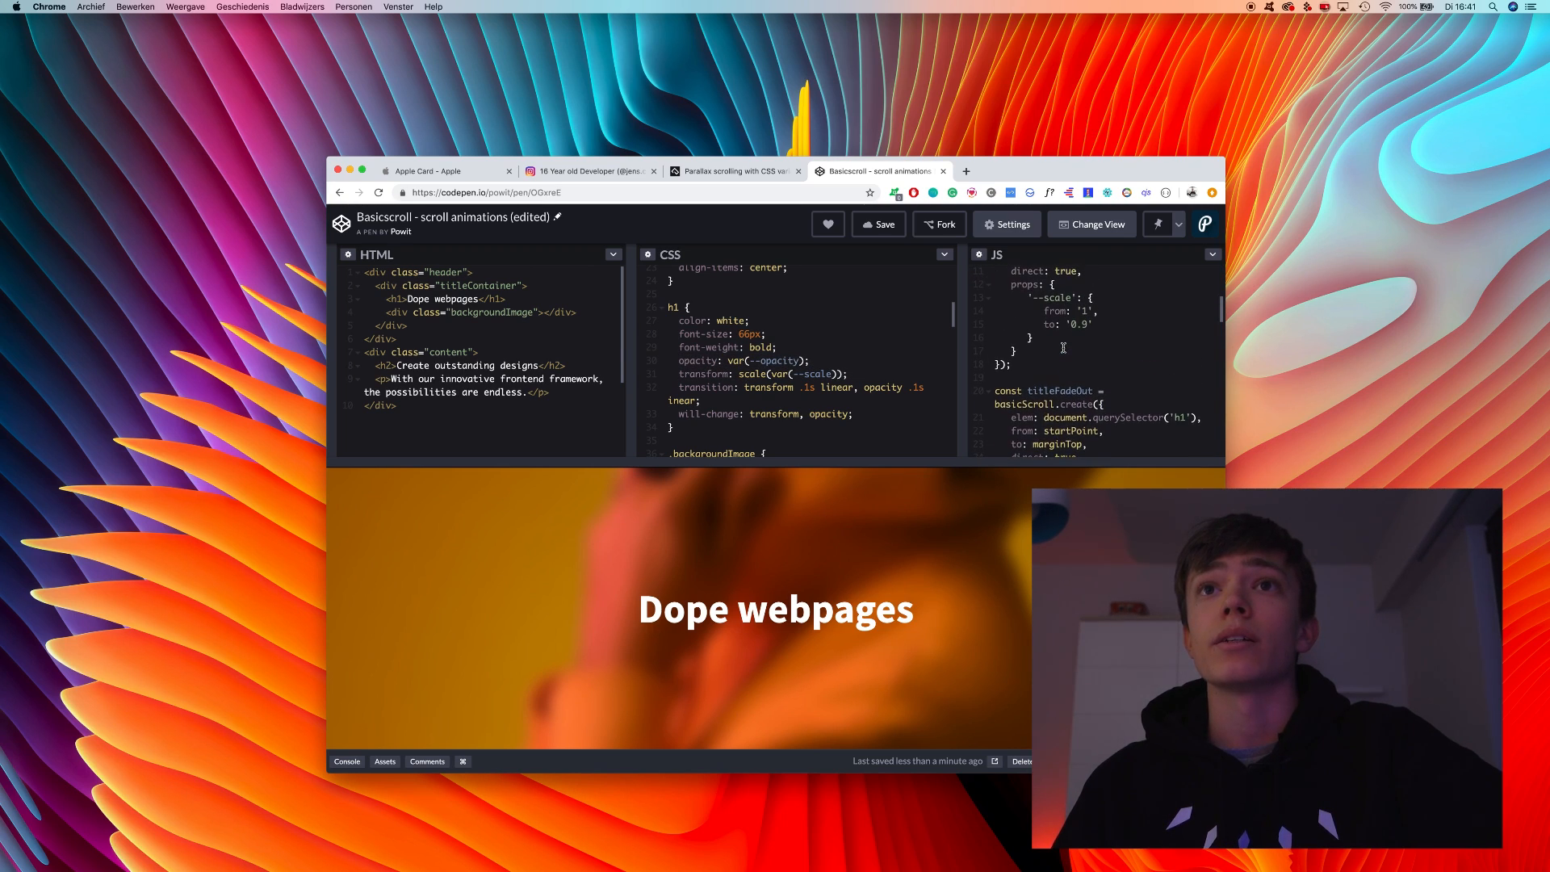
scroll("up", 3)
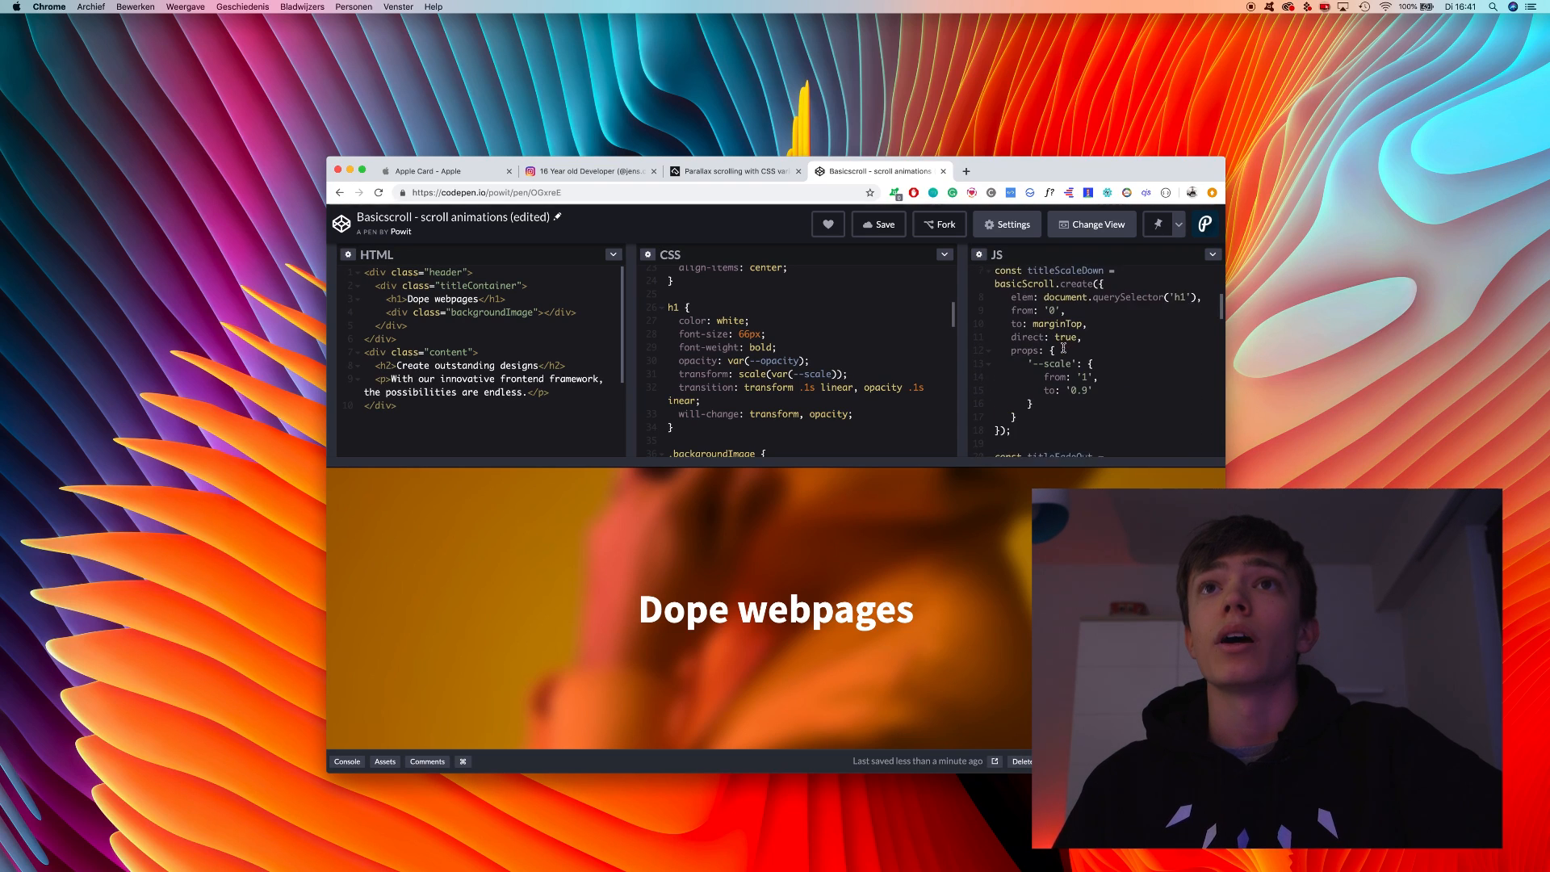
scroll("up", 3)
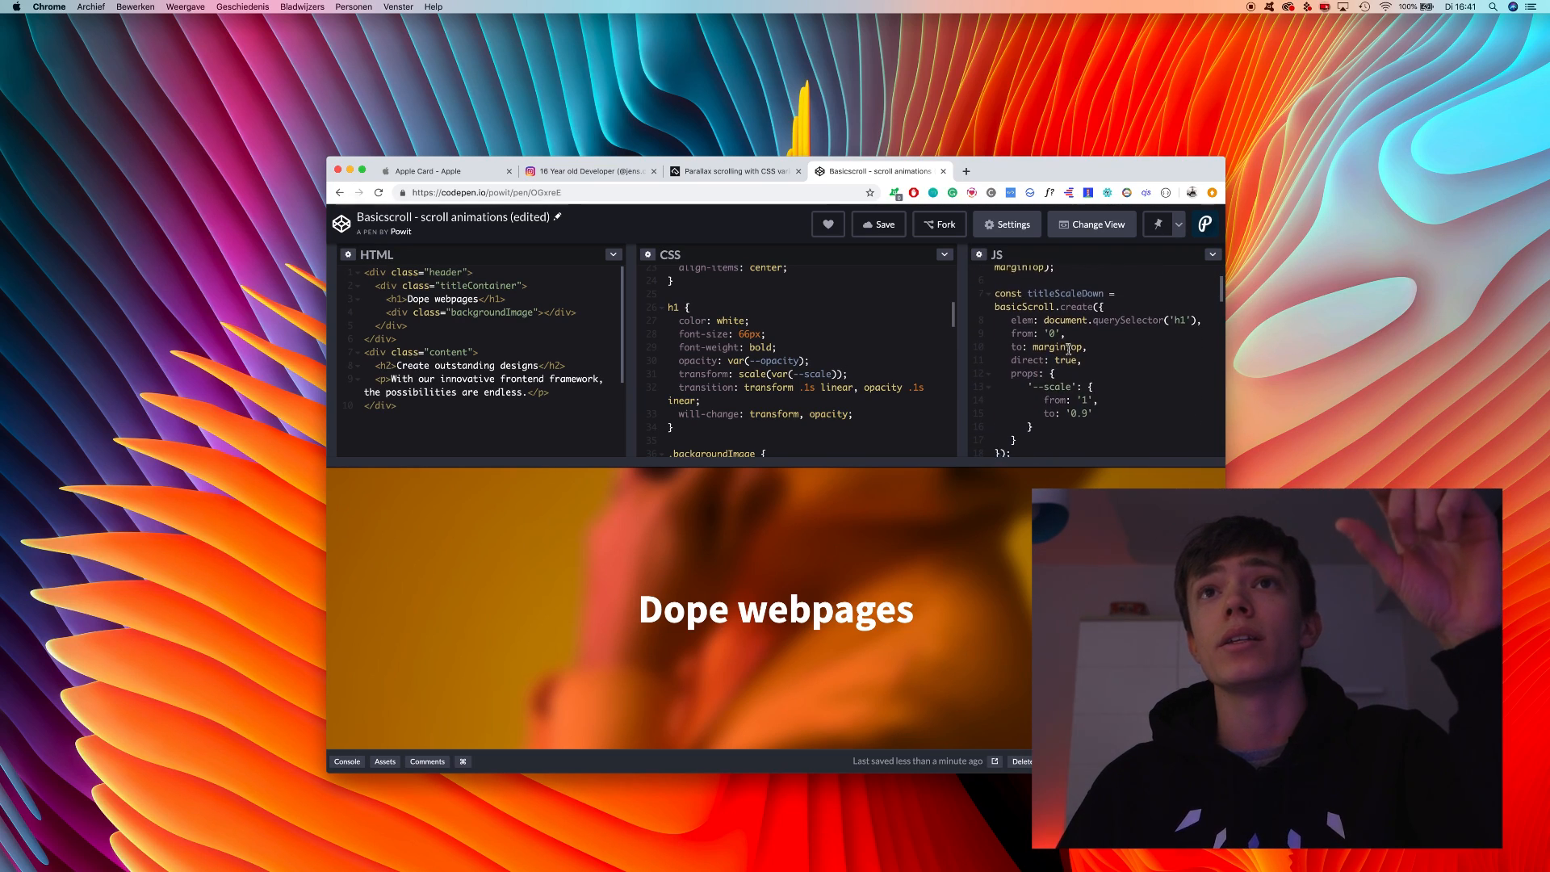
scroll("down", 3)
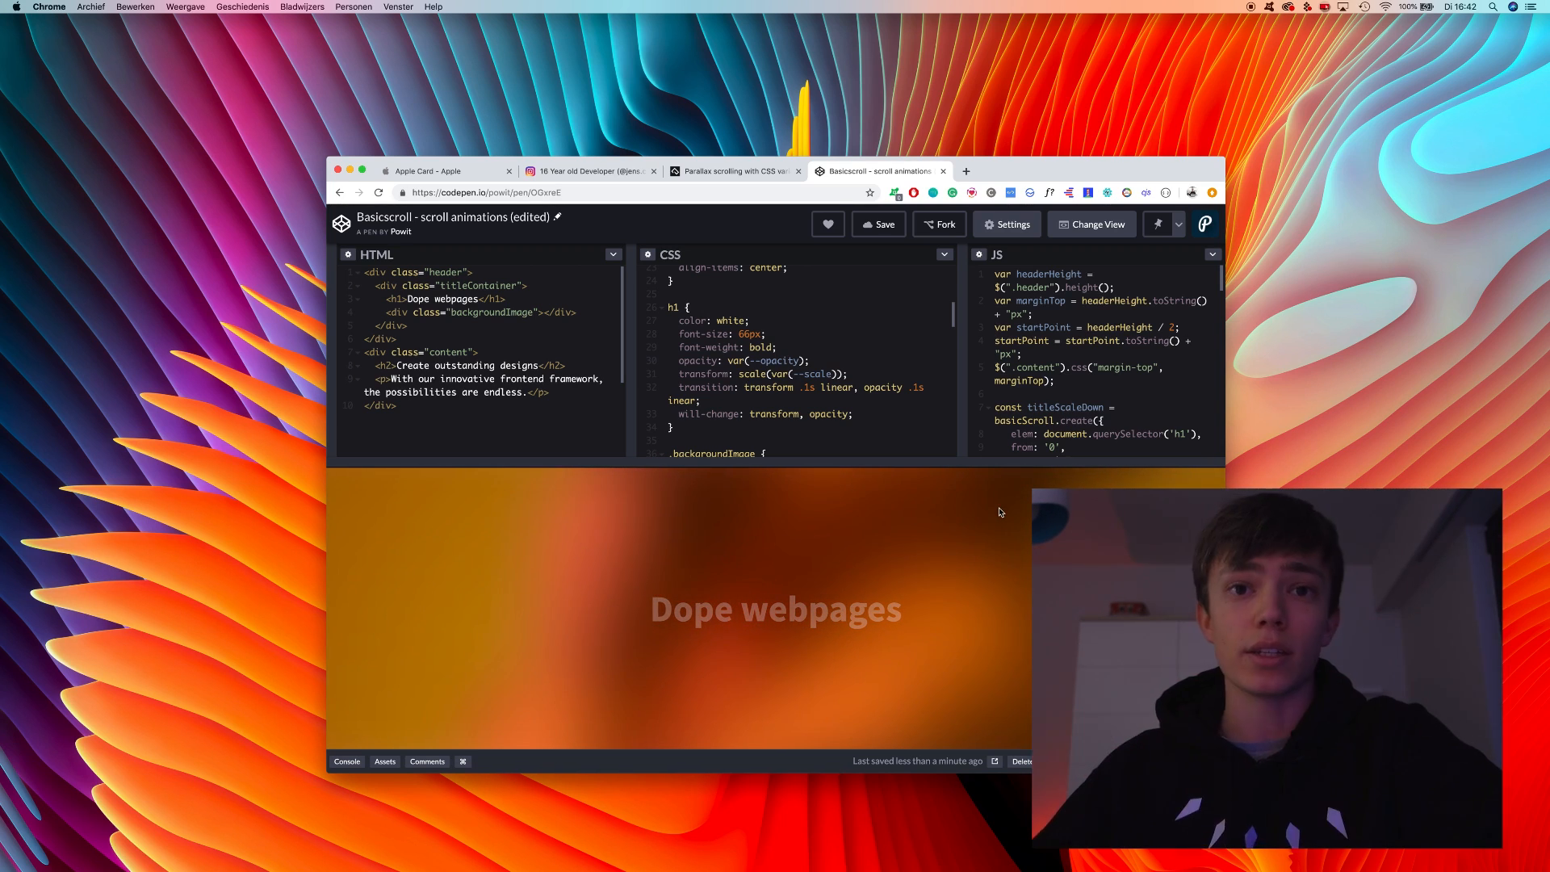
mouse_move(984, 525)
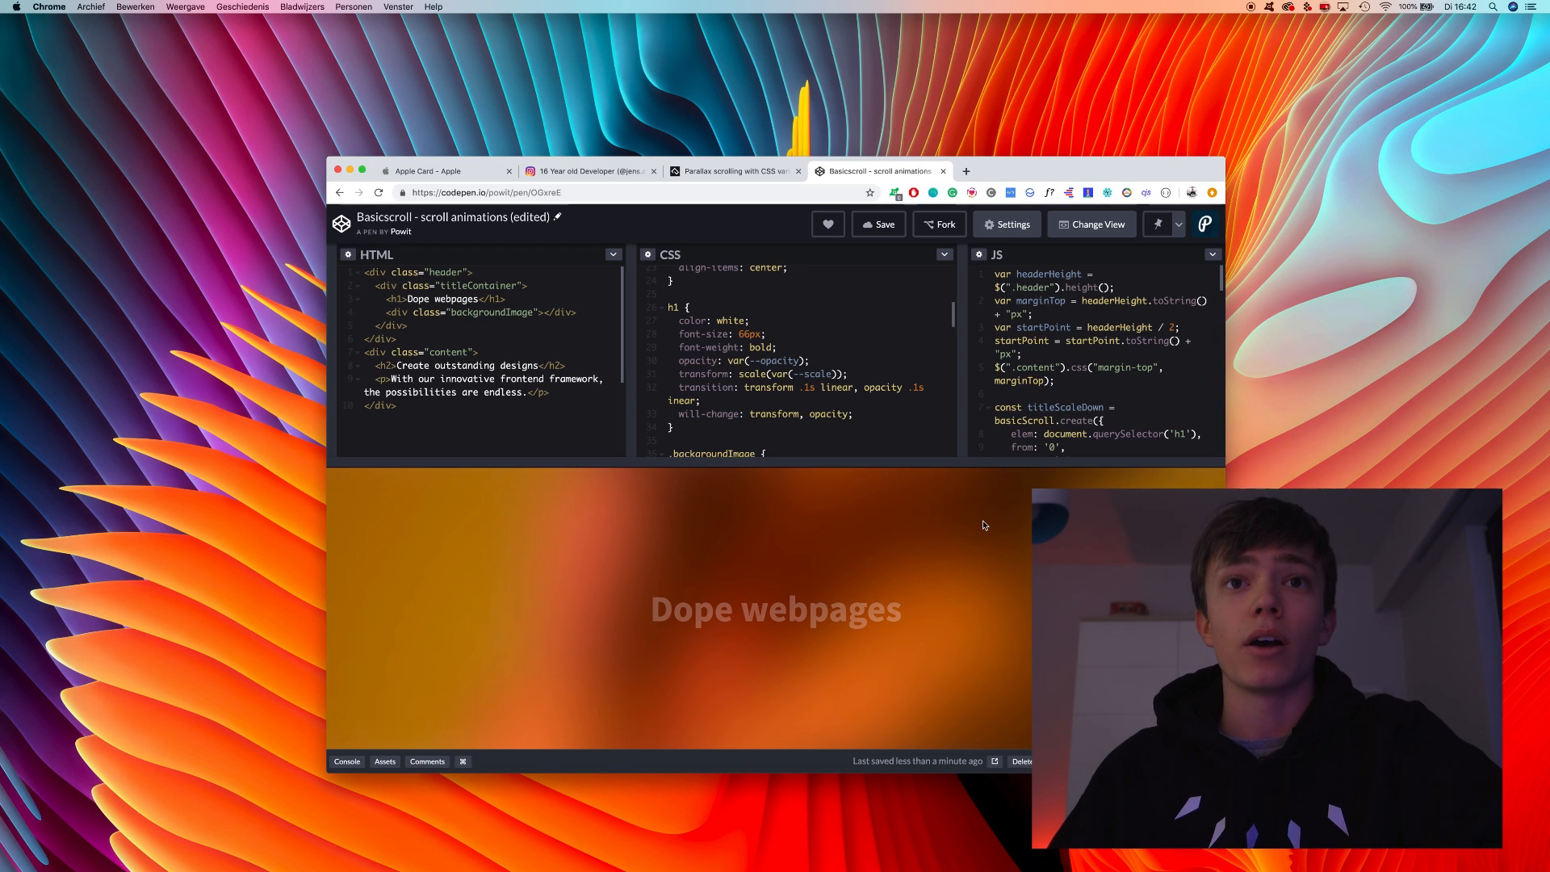
scroll("down", 3)
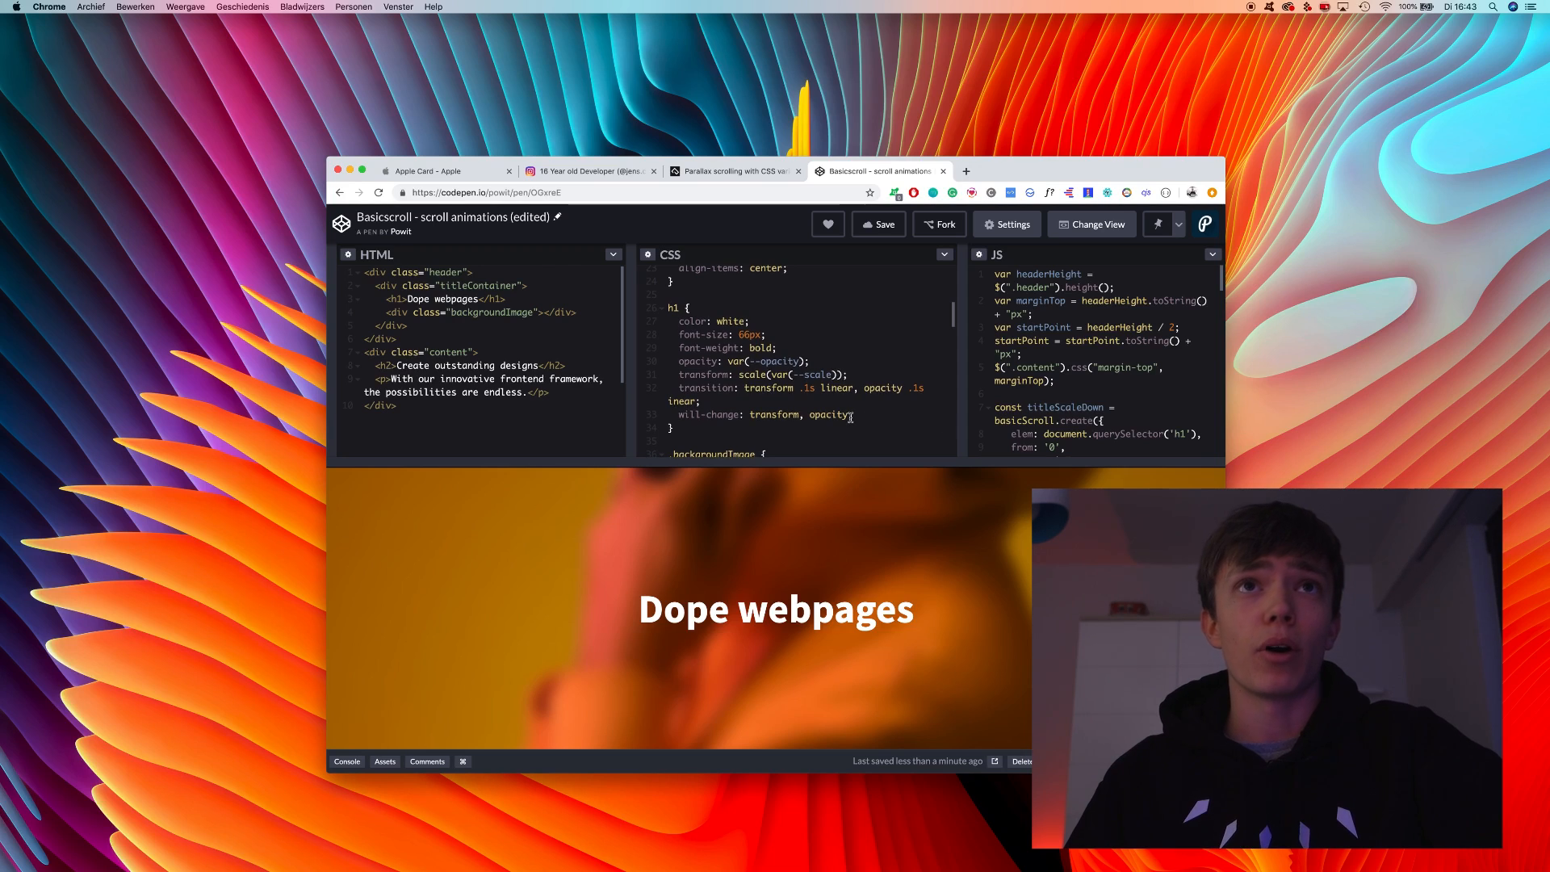
scroll("down", 3)
type("background-color: red;")
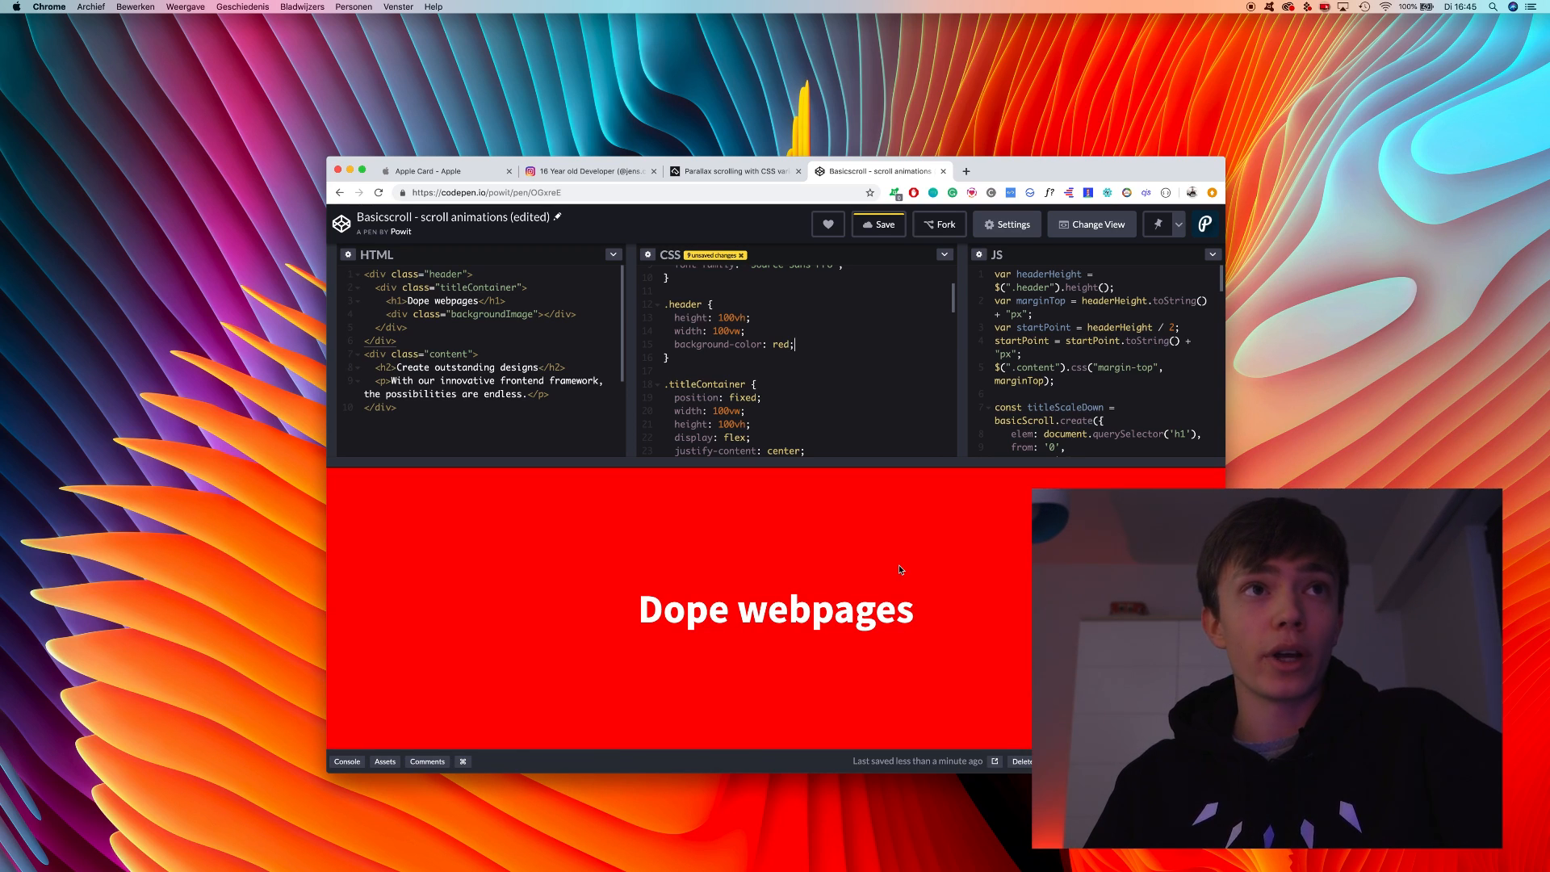
mouse_move(334, 484)
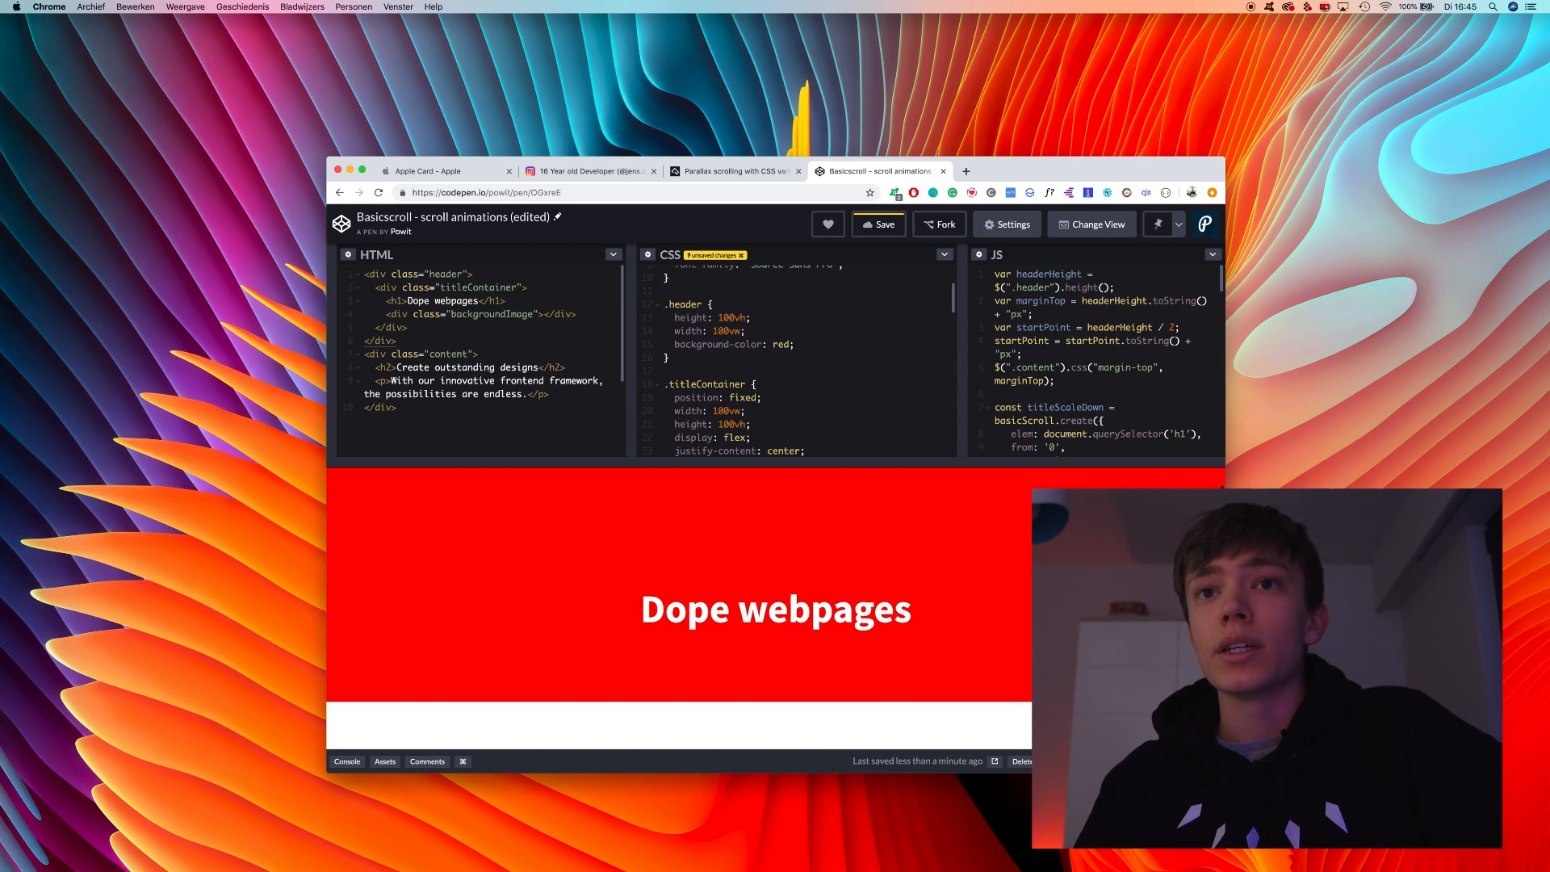
Scroll the preview to see how far the red-background header extends down the page.
scroll("down", 3)
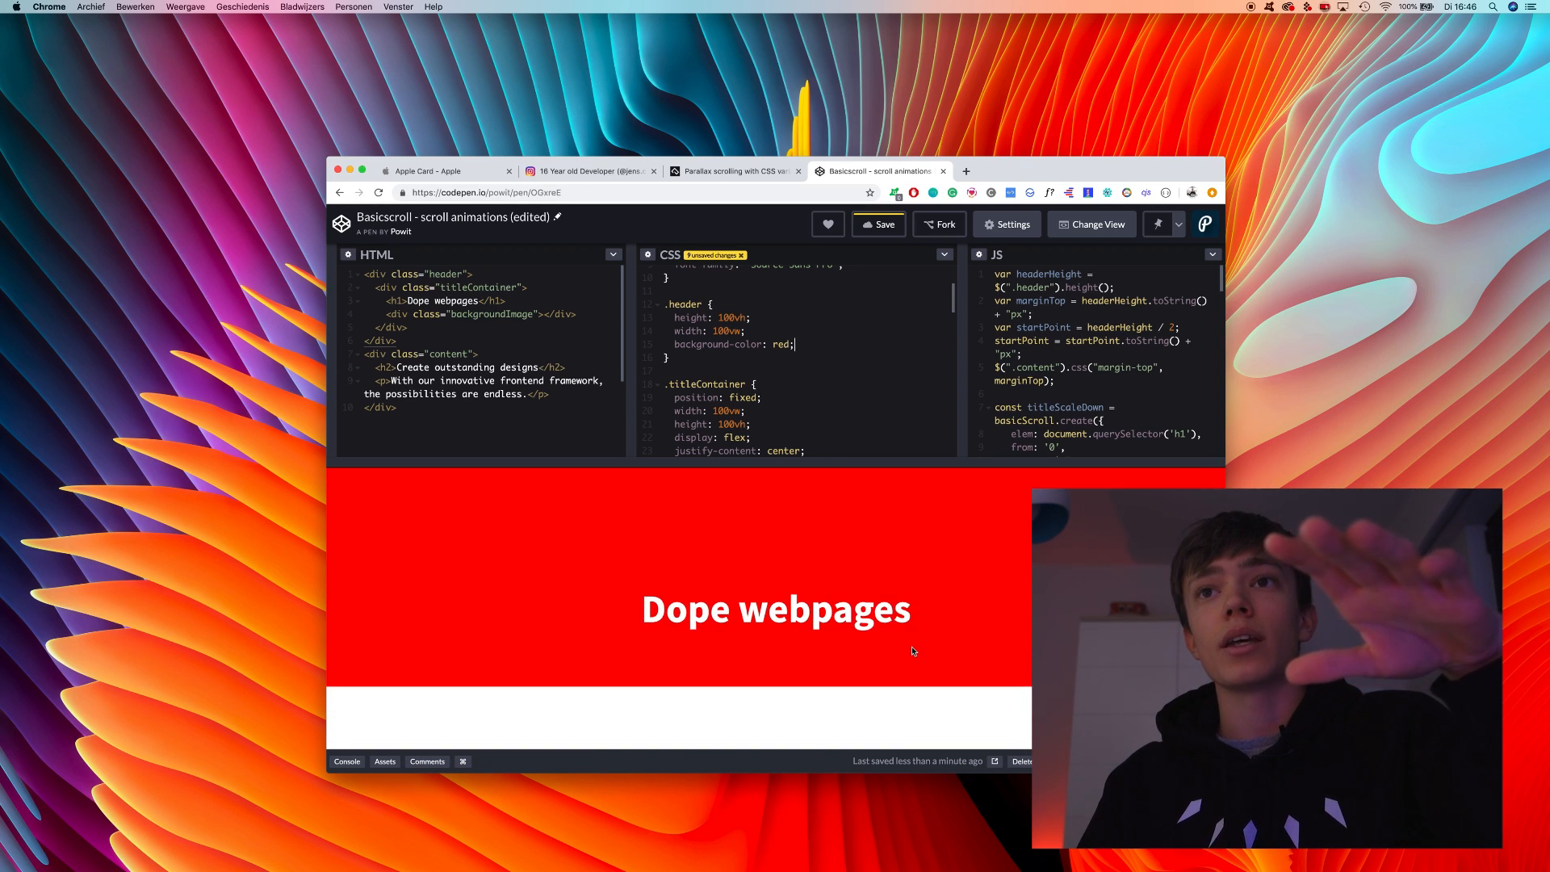
scroll("down", 3)
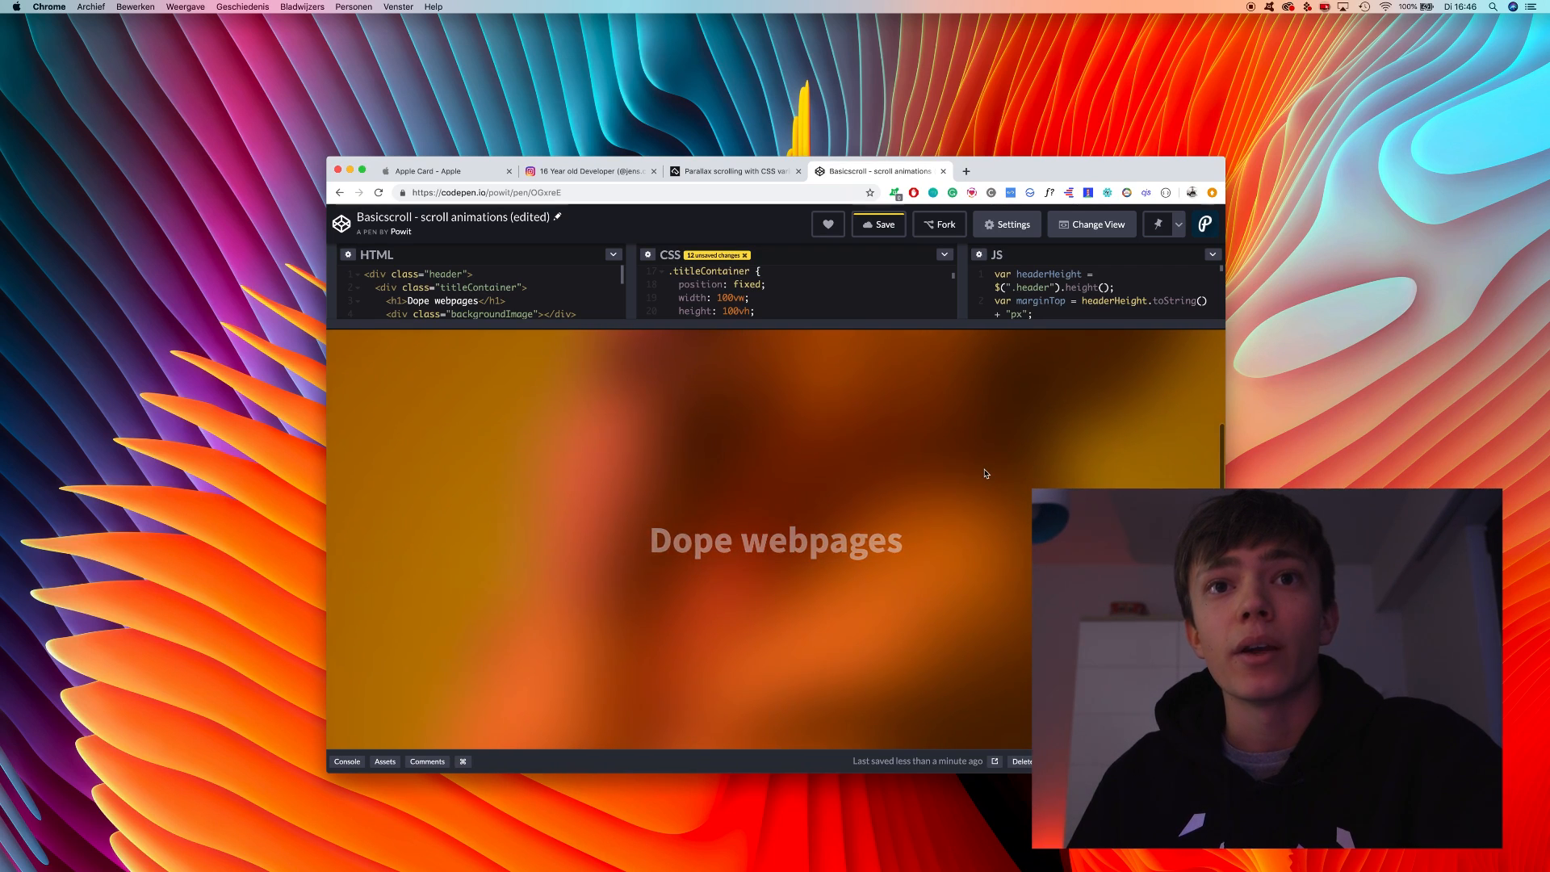
scroll("down", 3)
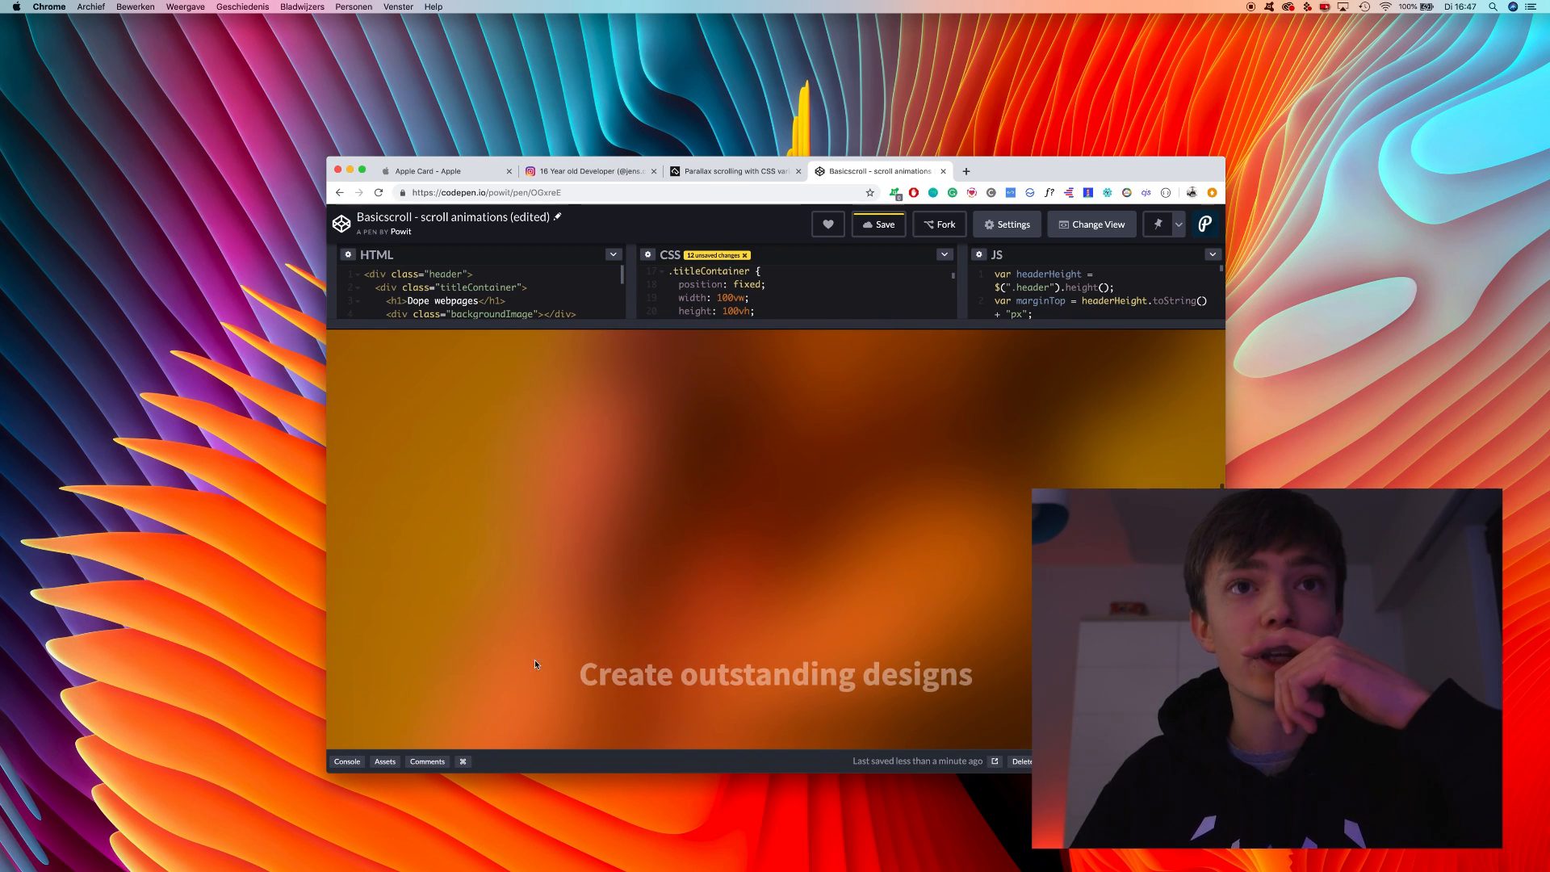
mouse_move(880, 649)
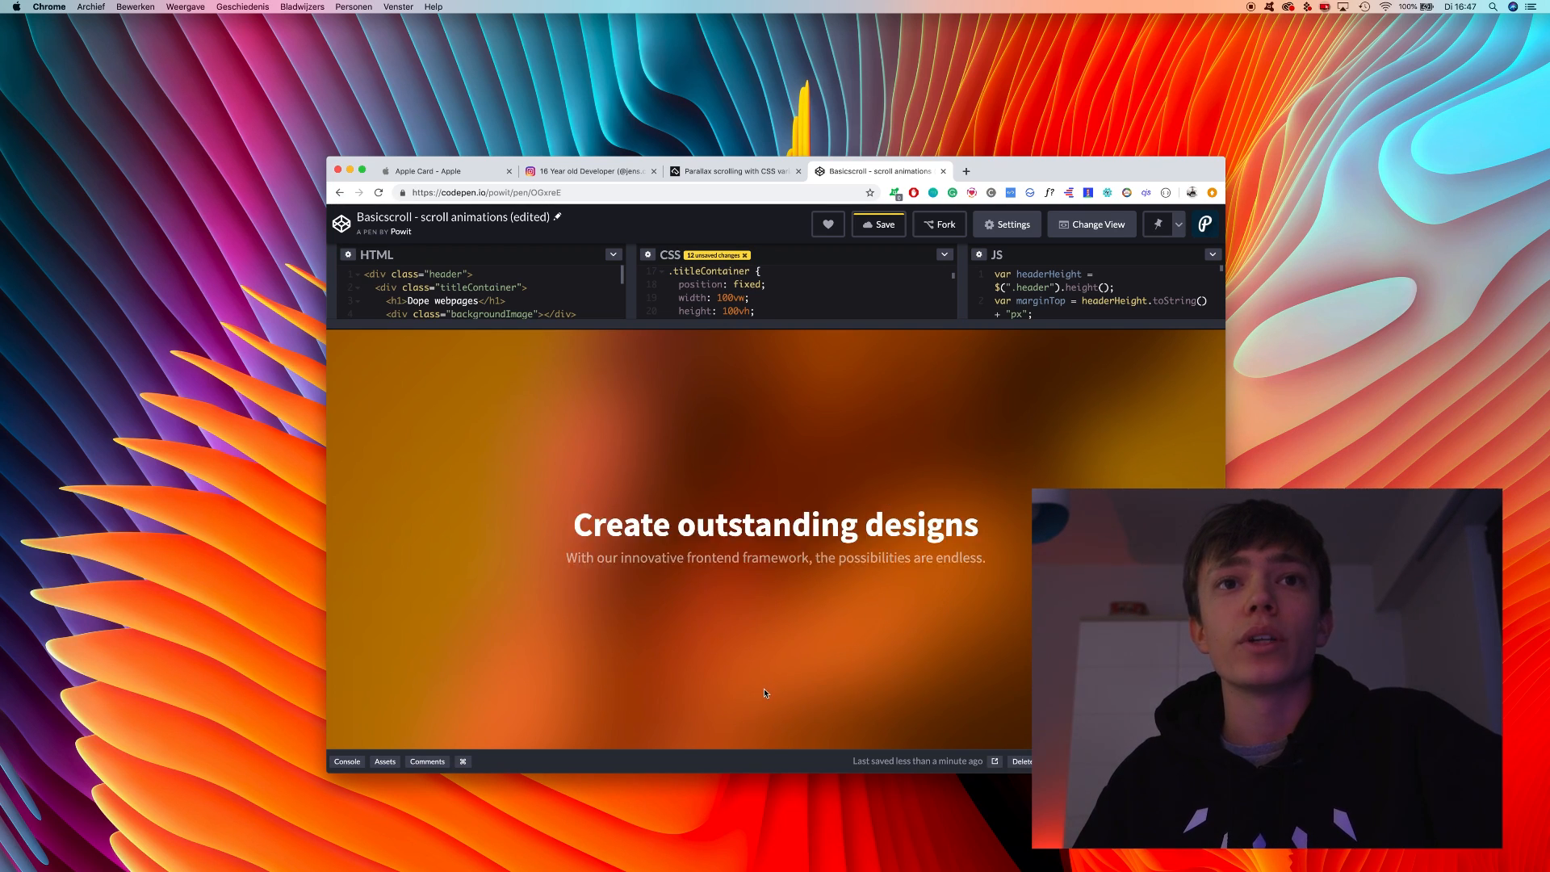
scroll("down", 3)
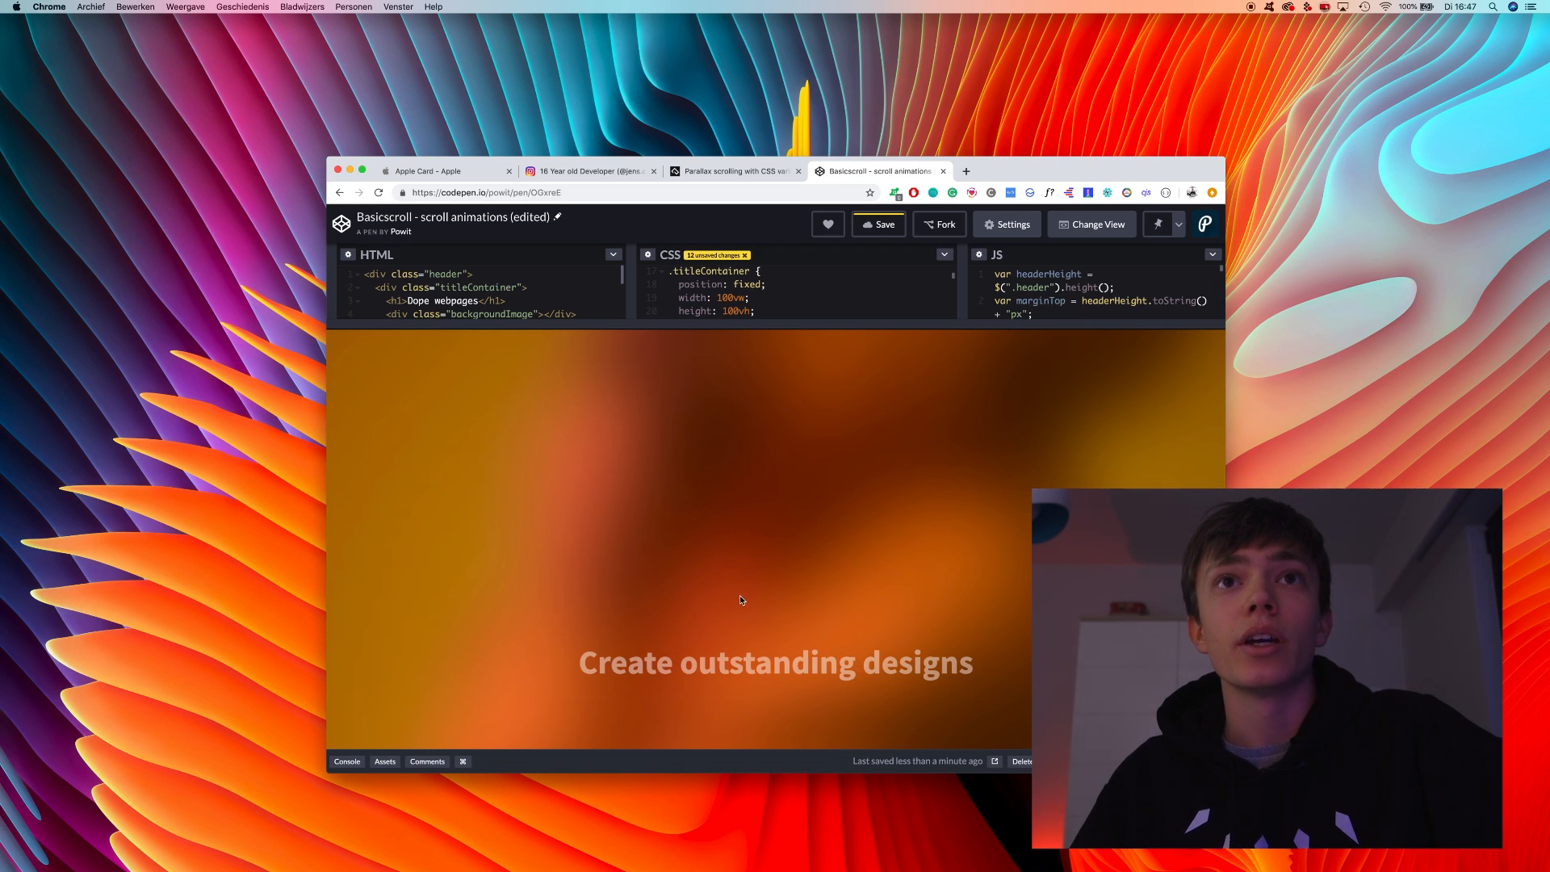
scroll("up", 3)
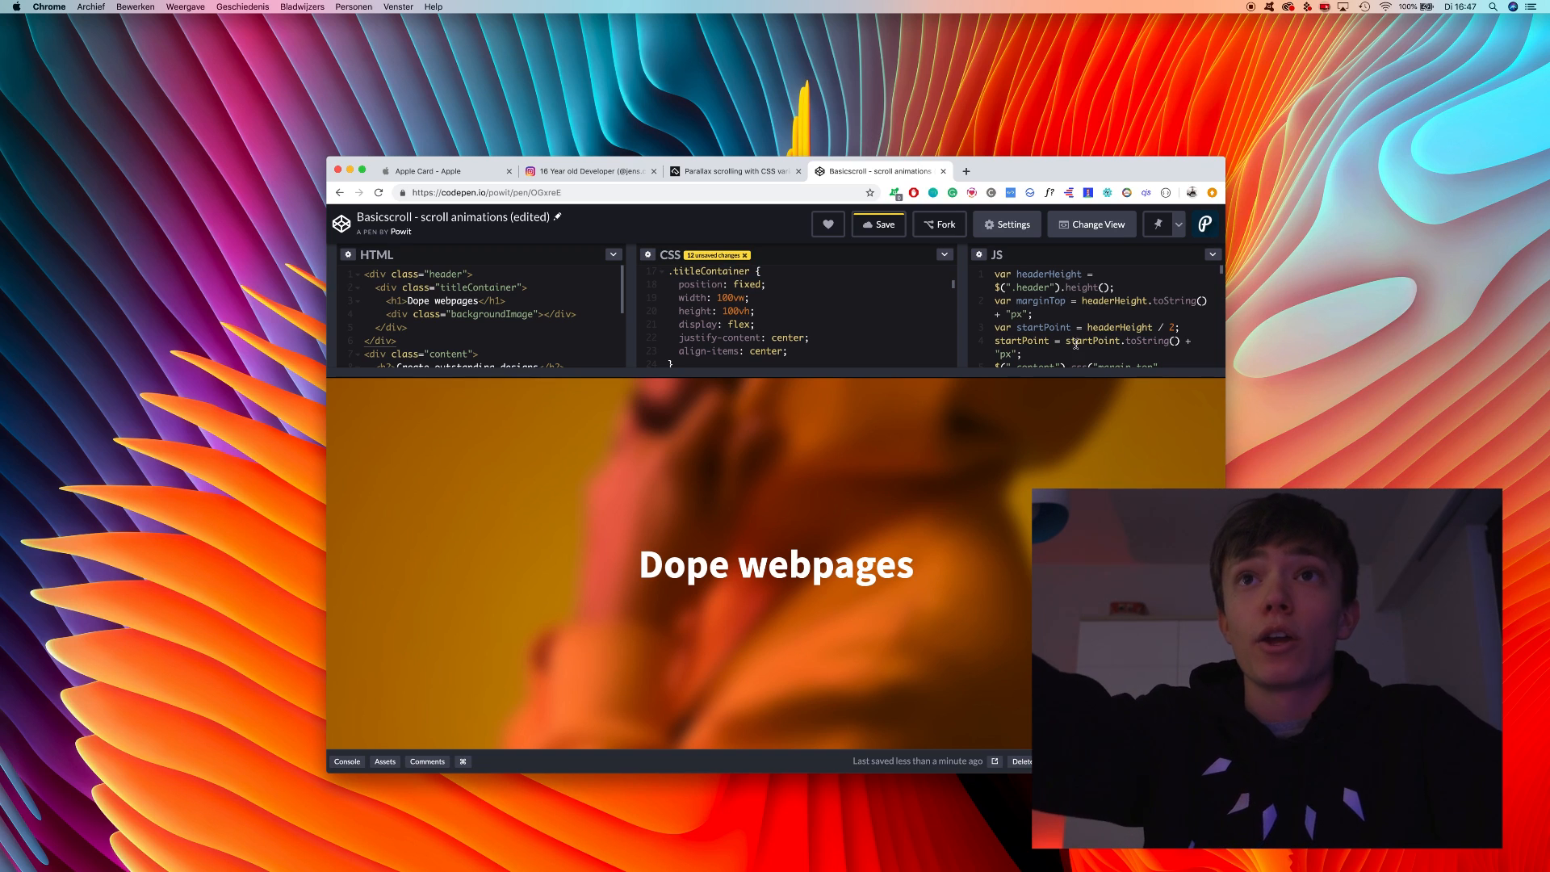
mouse_move(1120, 474)
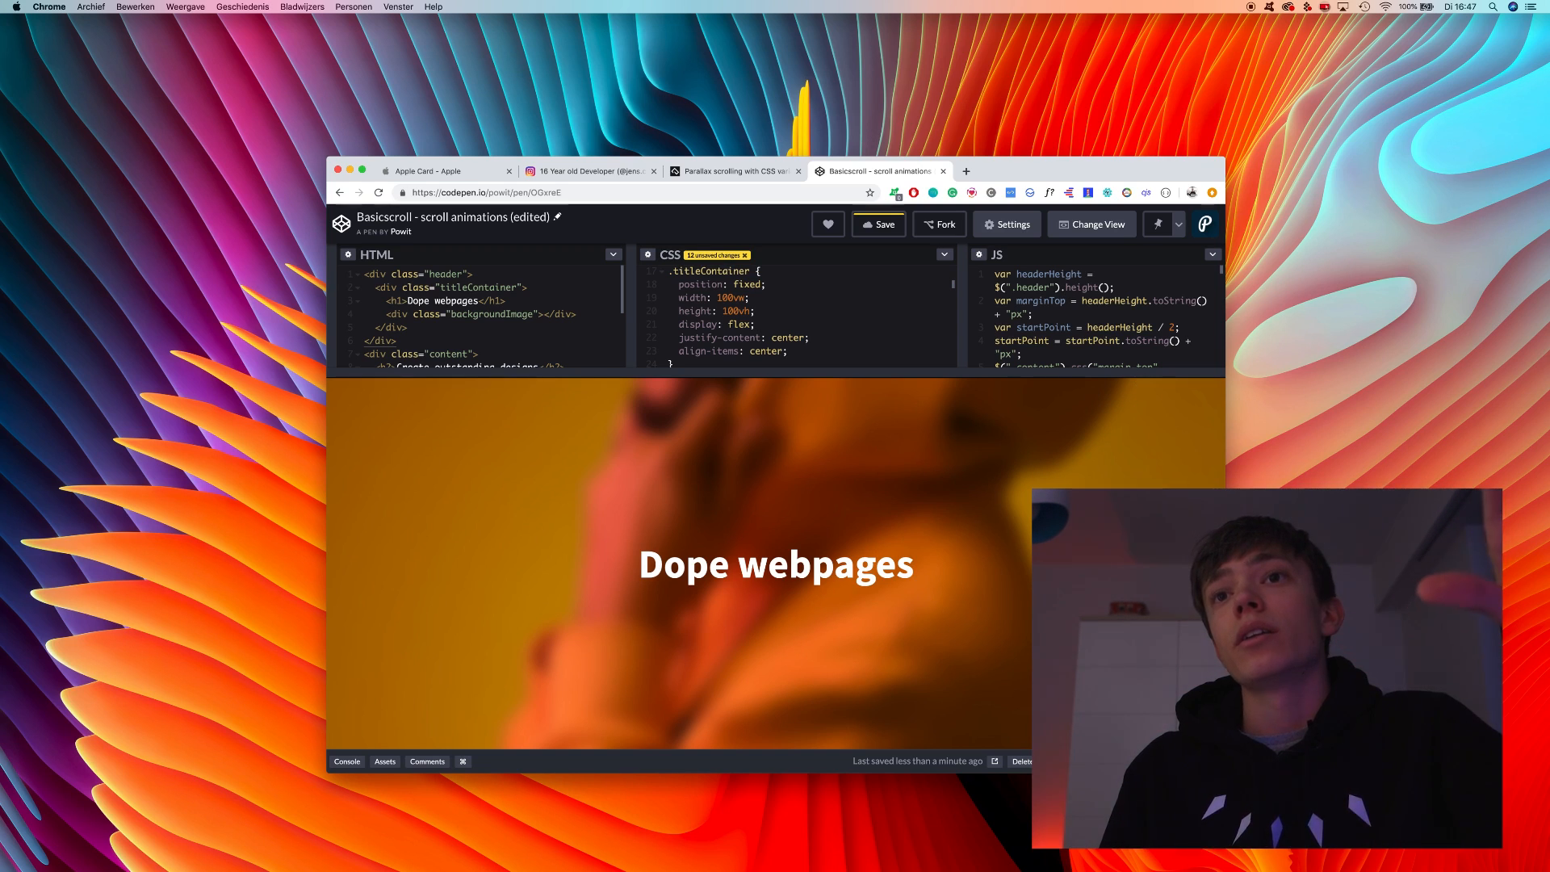
scroll("down", 3)
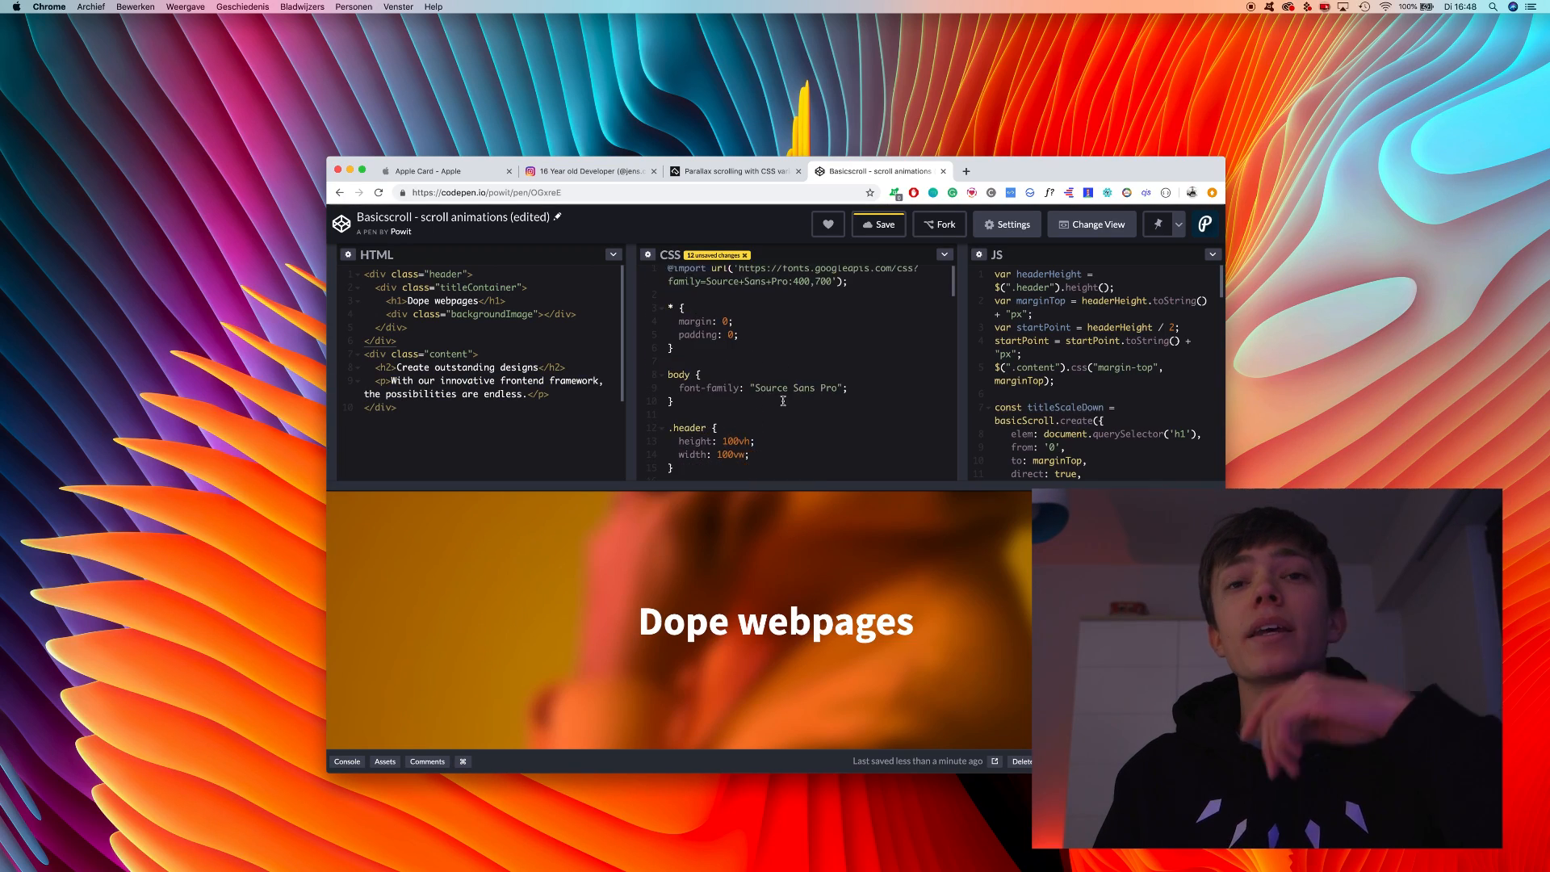
scroll("down", 3)
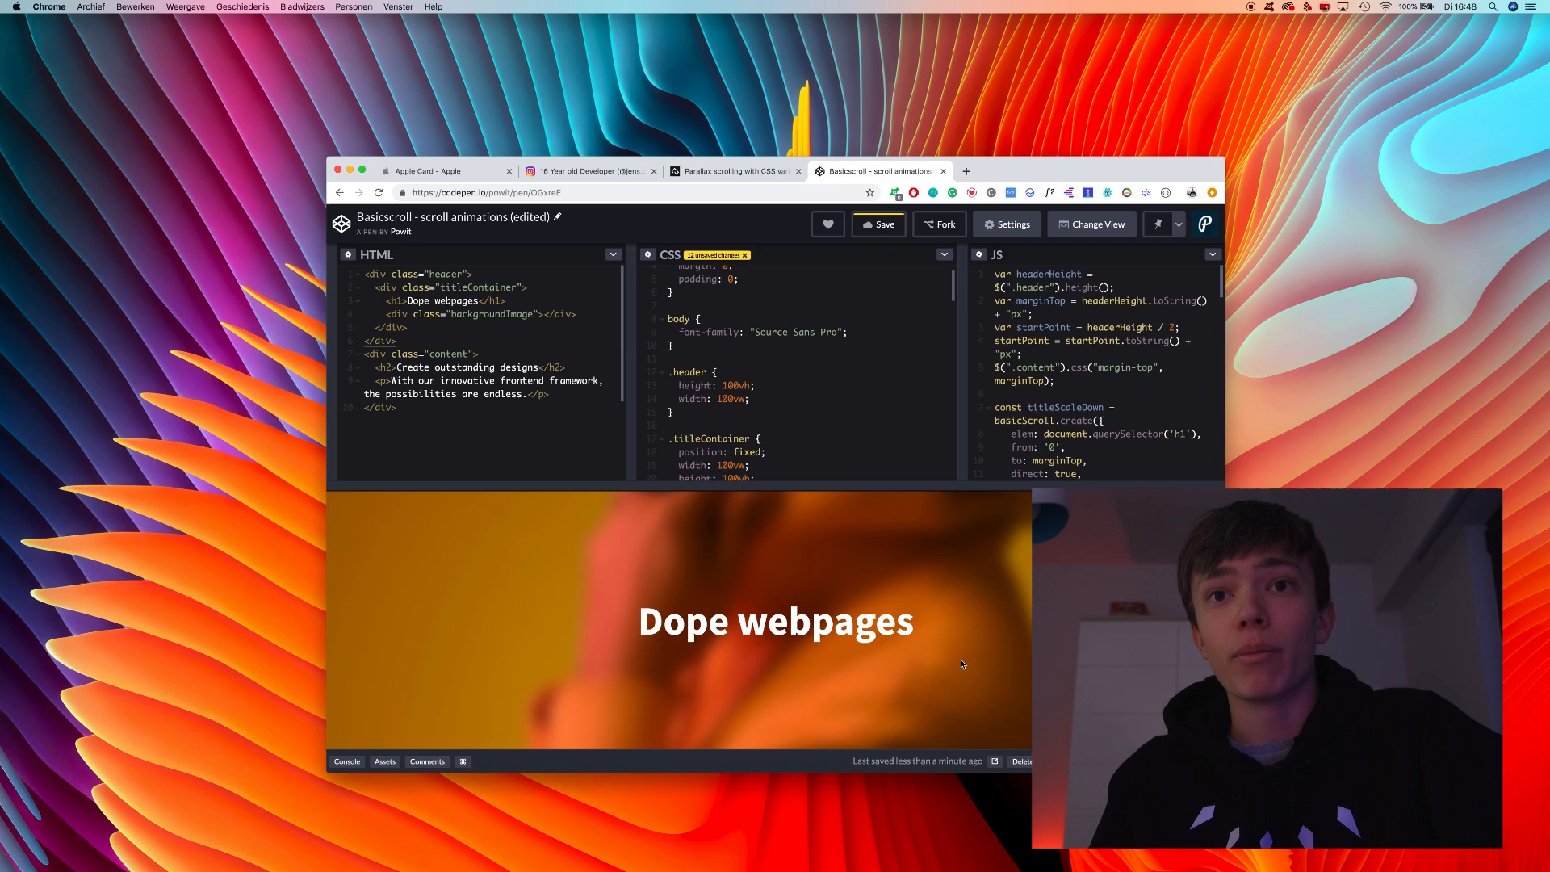
mouse_move(964, 831)
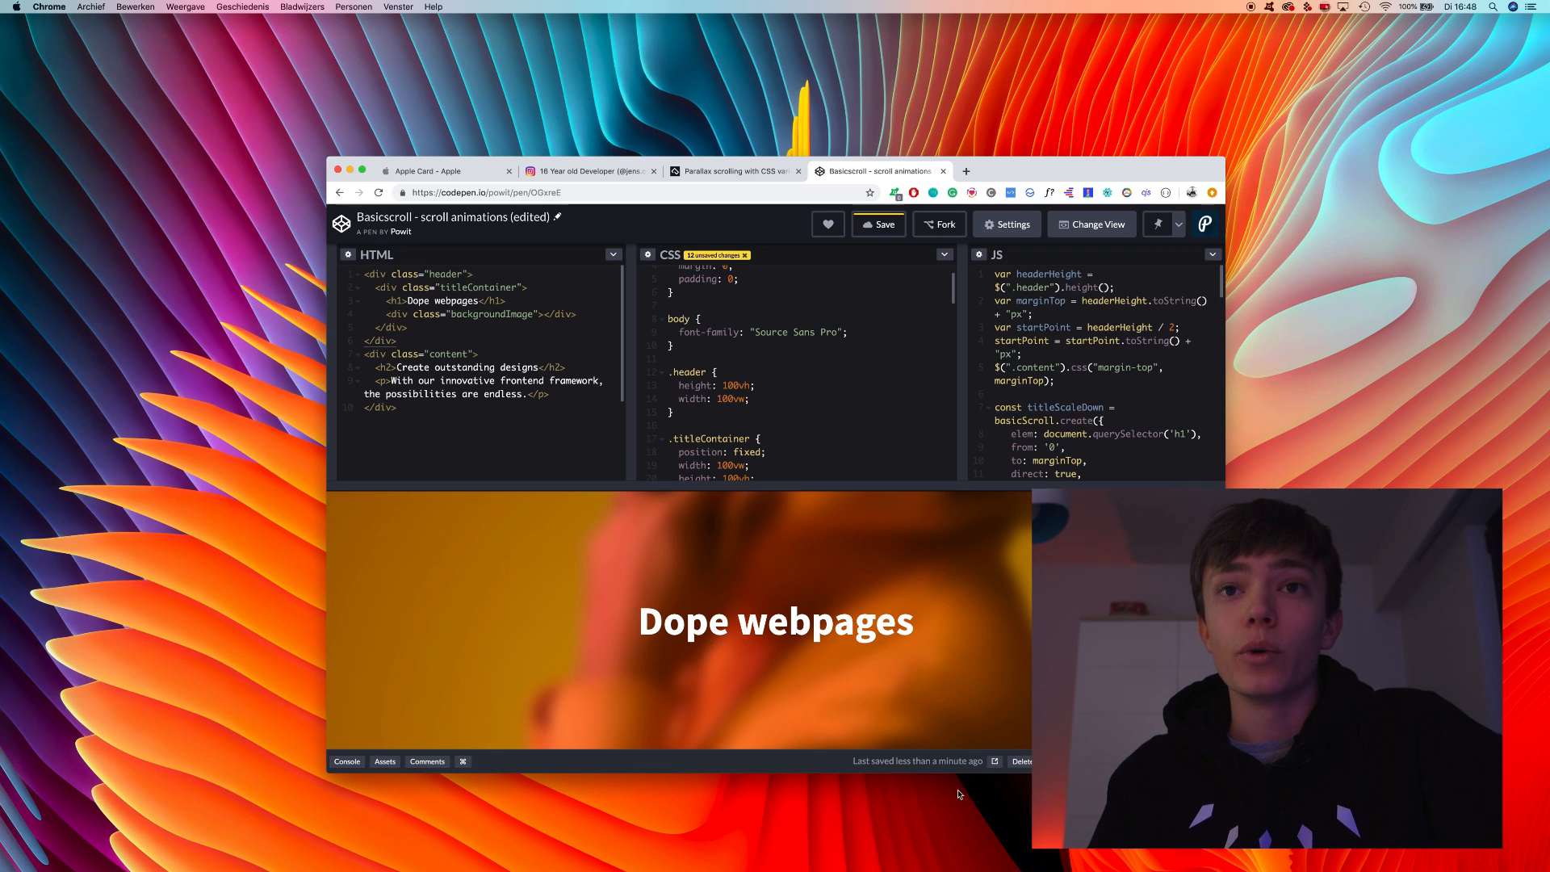
mouse_move(961, 616)
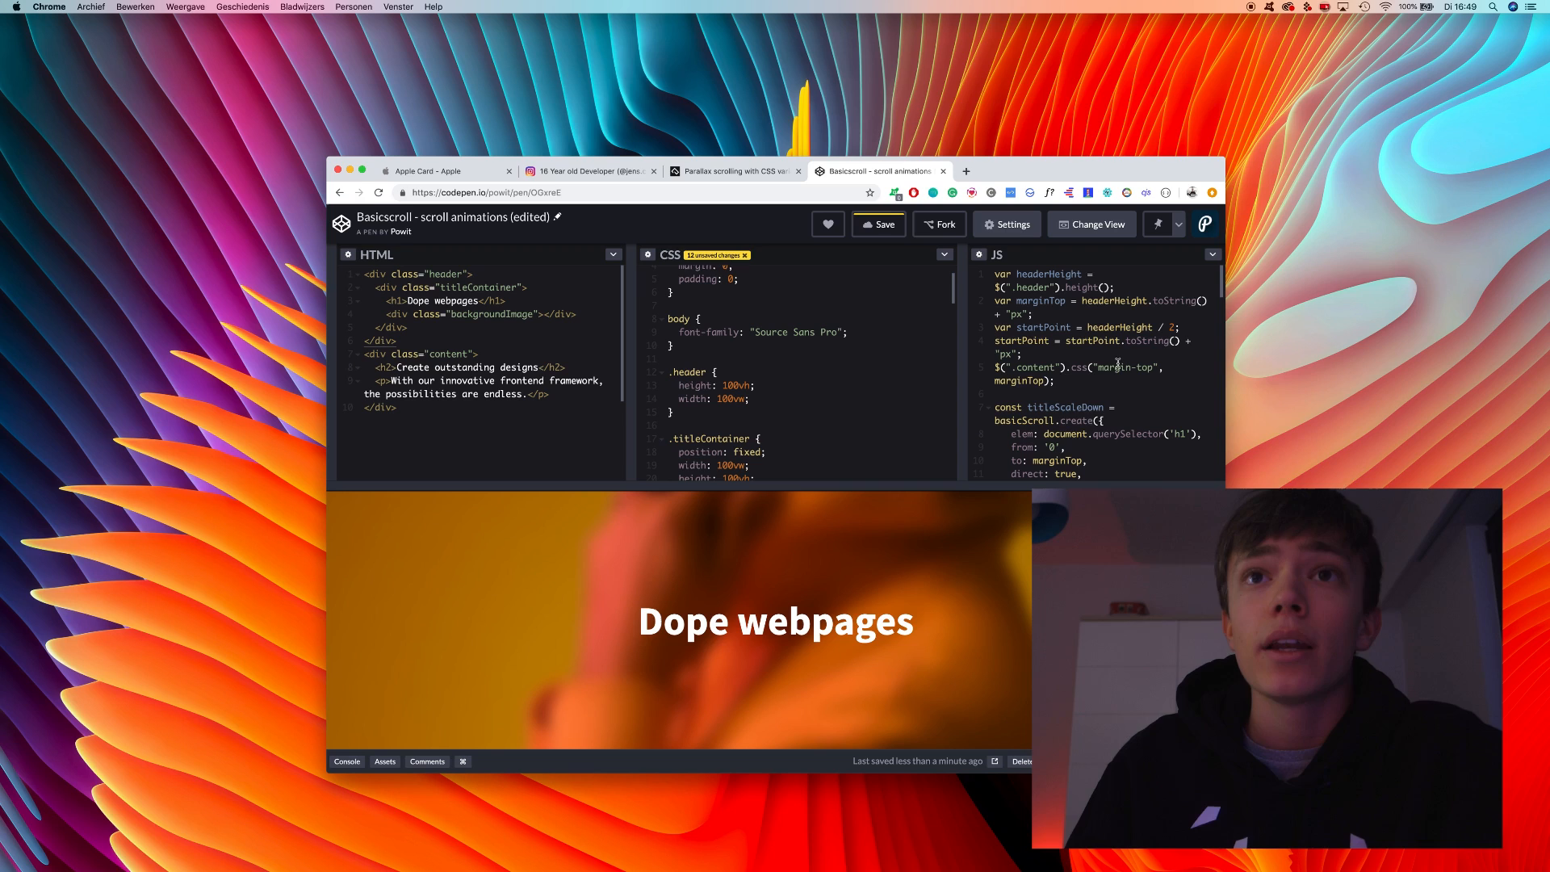
scroll("down", 3)
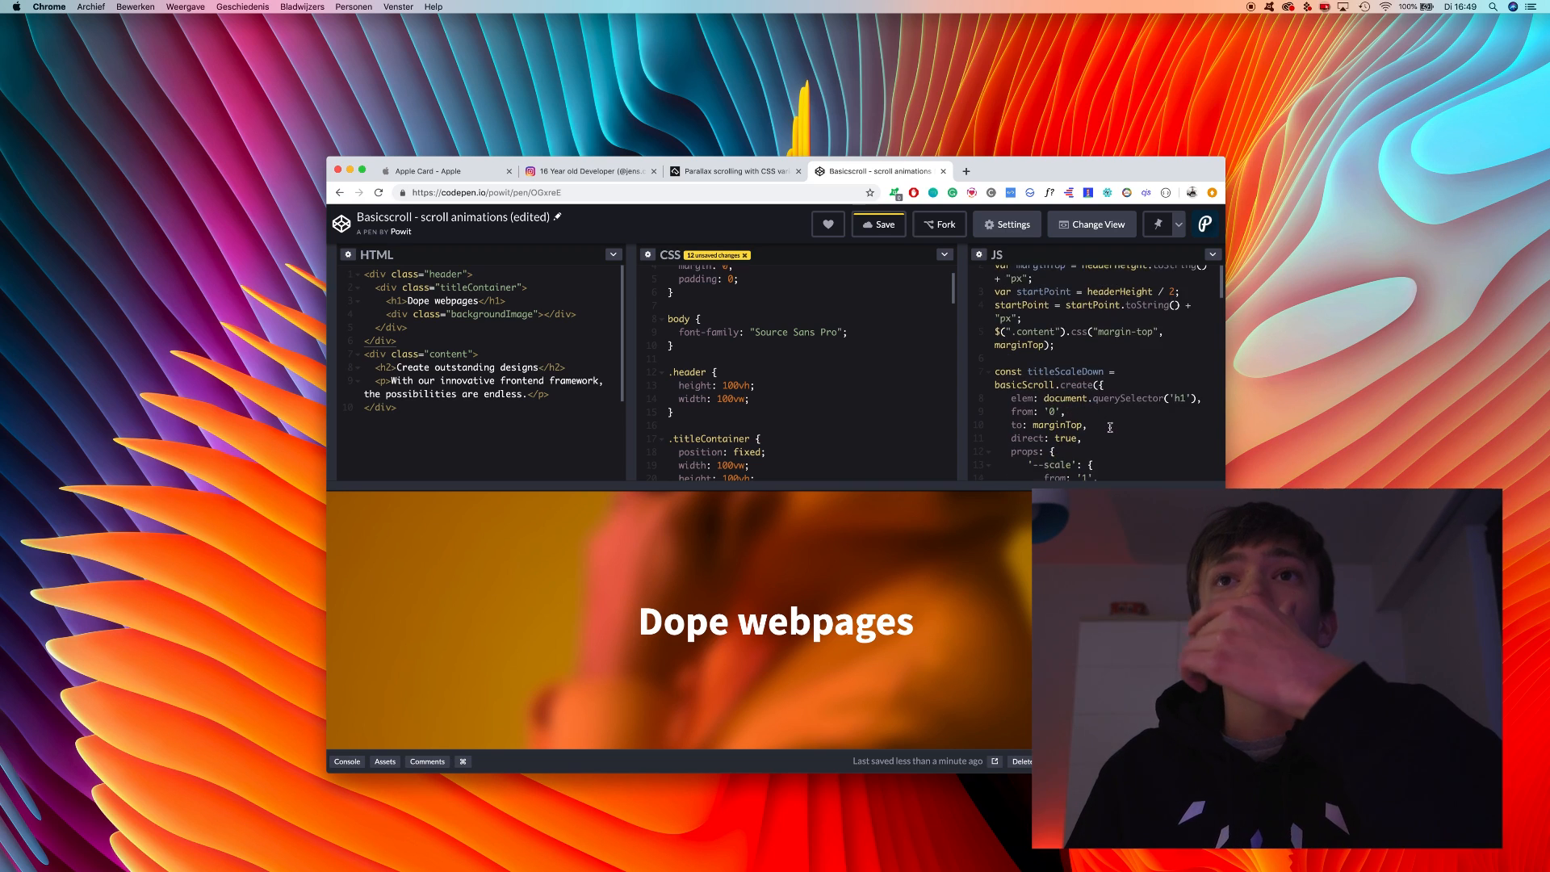
scroll("down", 3)
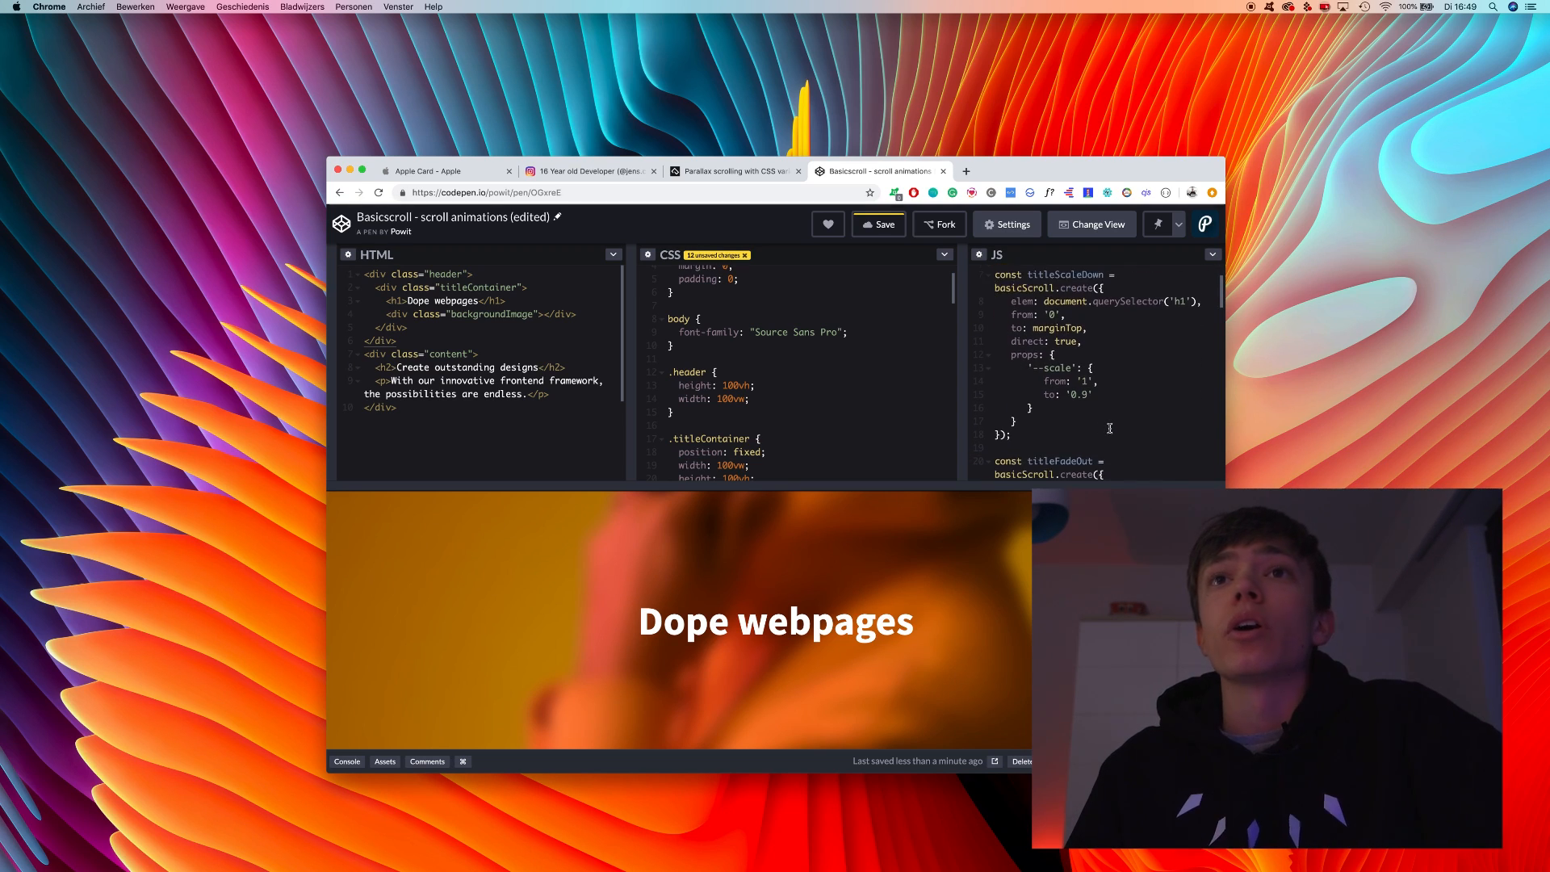
scroll("down", 3)
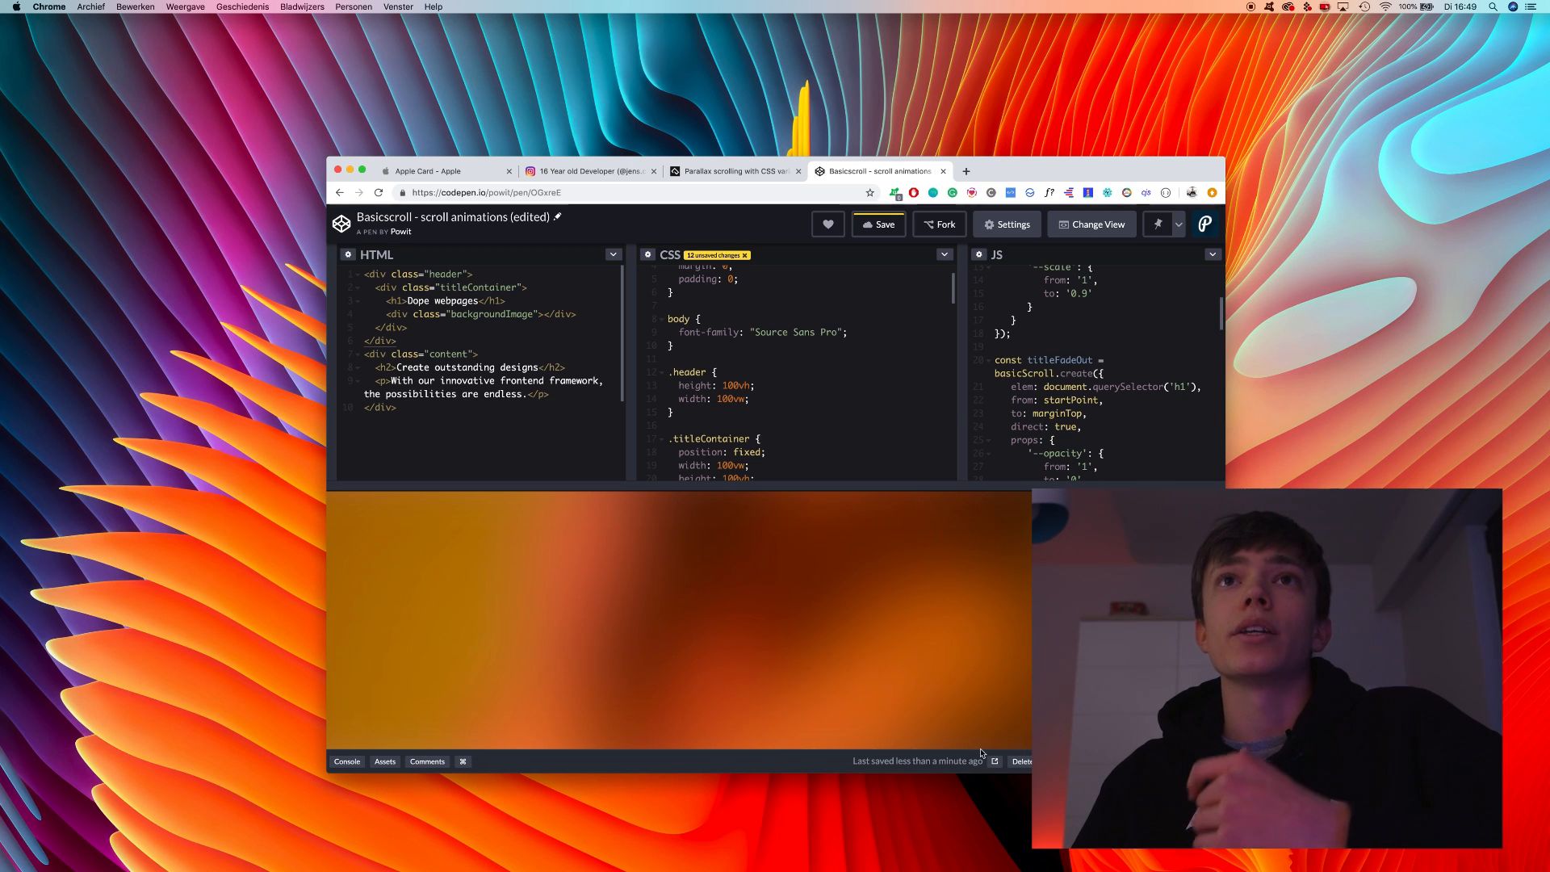
mouse_move(990, 691)
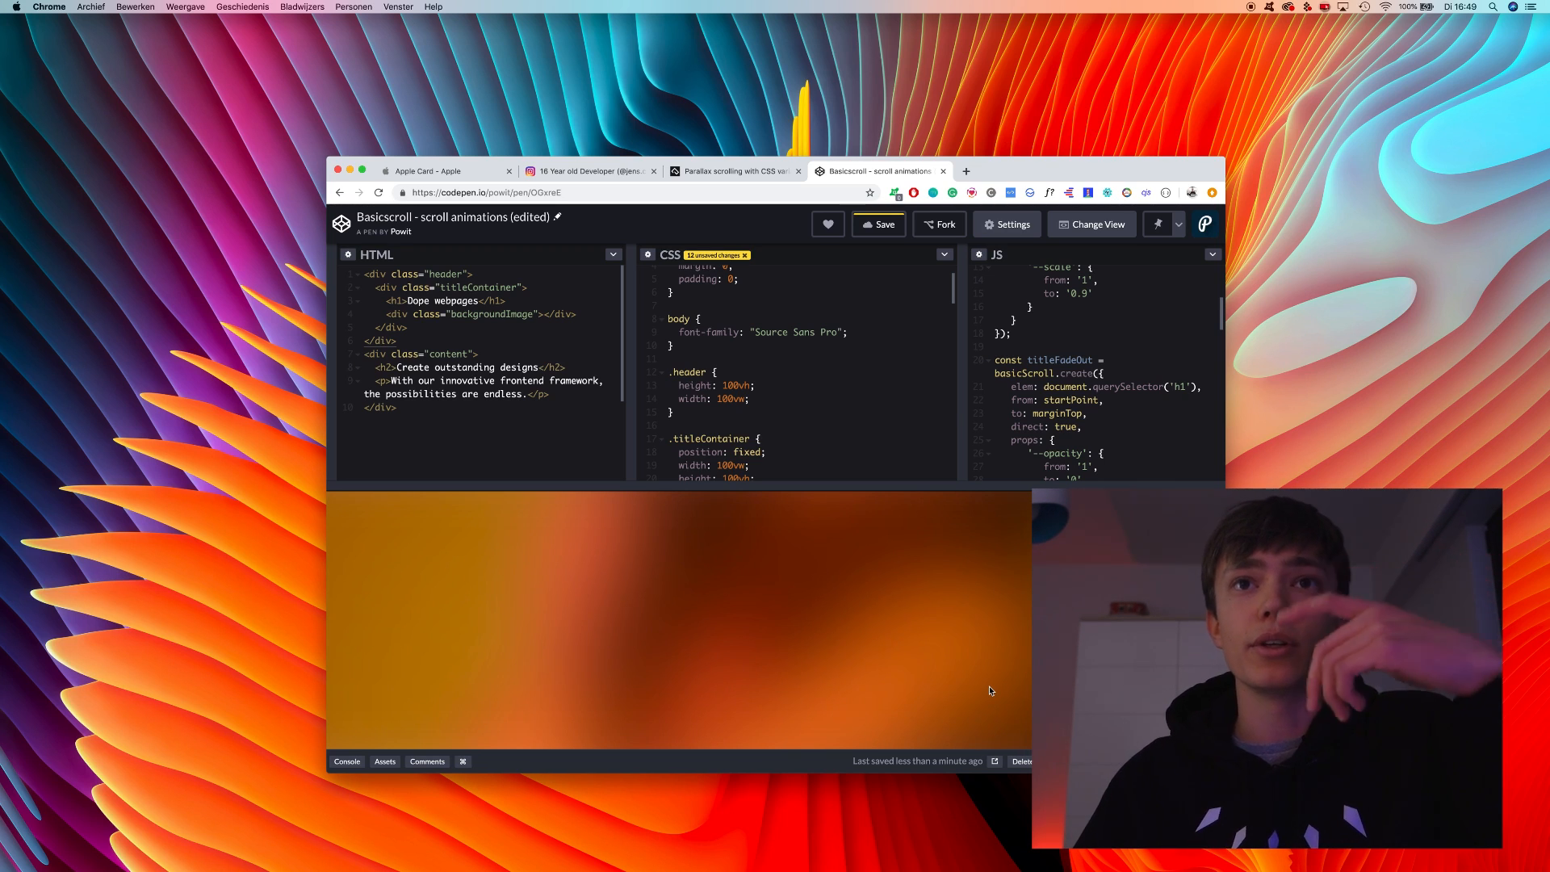